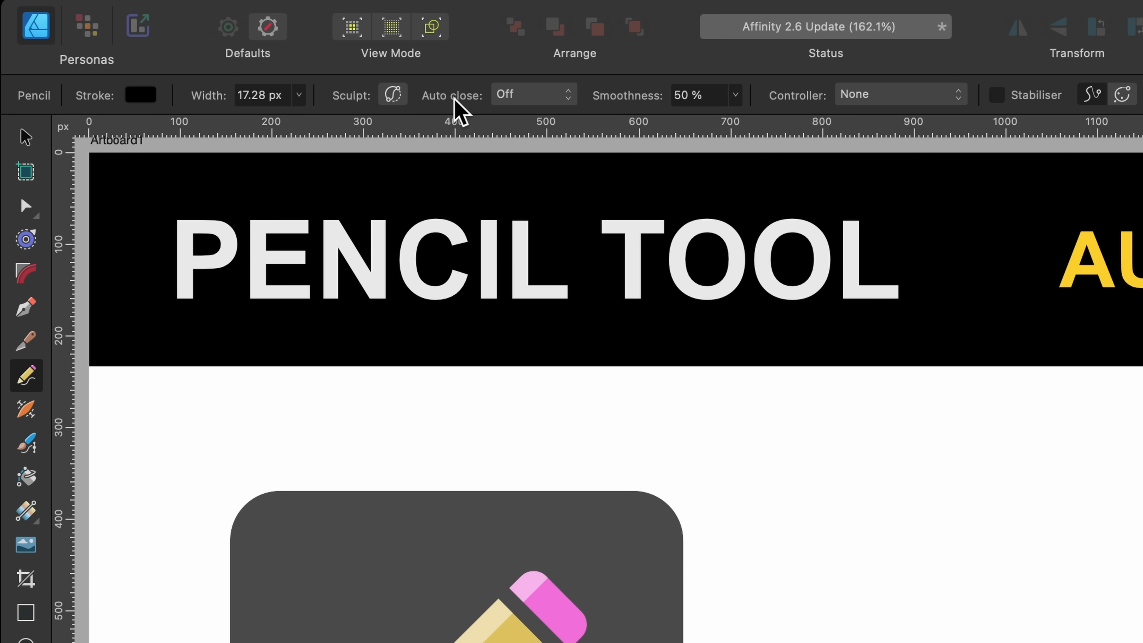
mouse_move(561, 102)
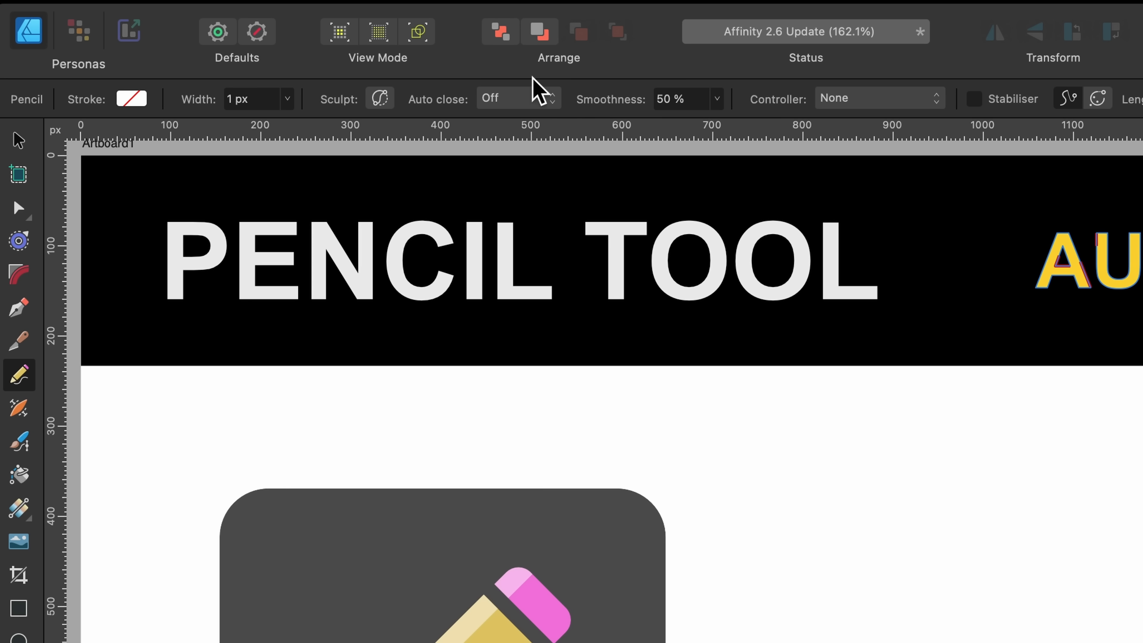
Set the Pencil tool's Auto close option to Far
left_click(516, 97)
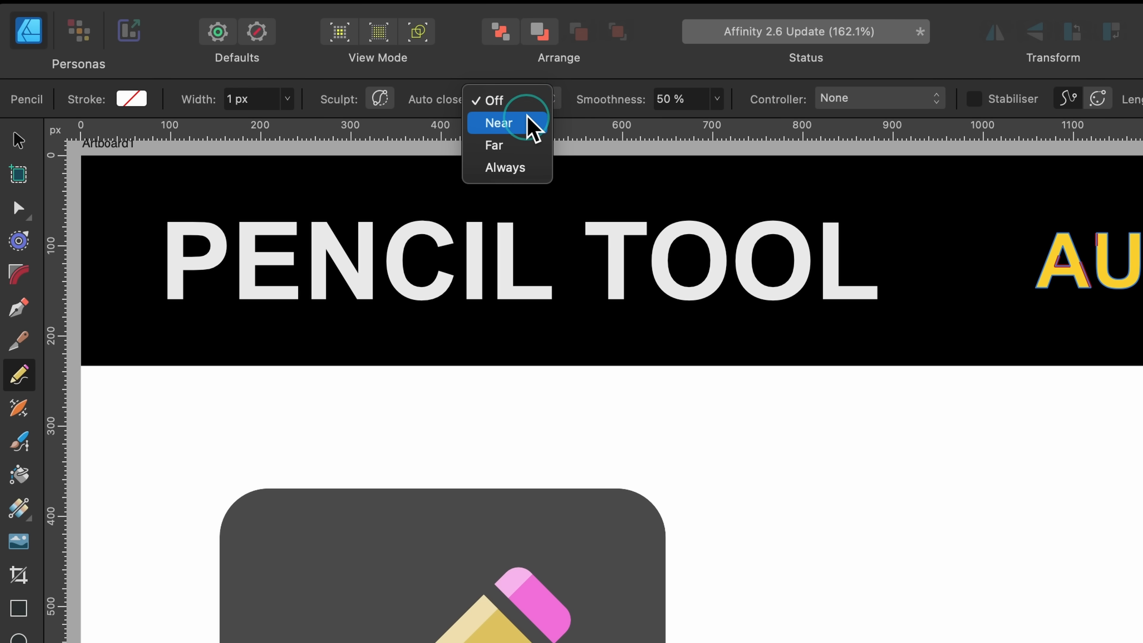
mouse_move(521, 150)
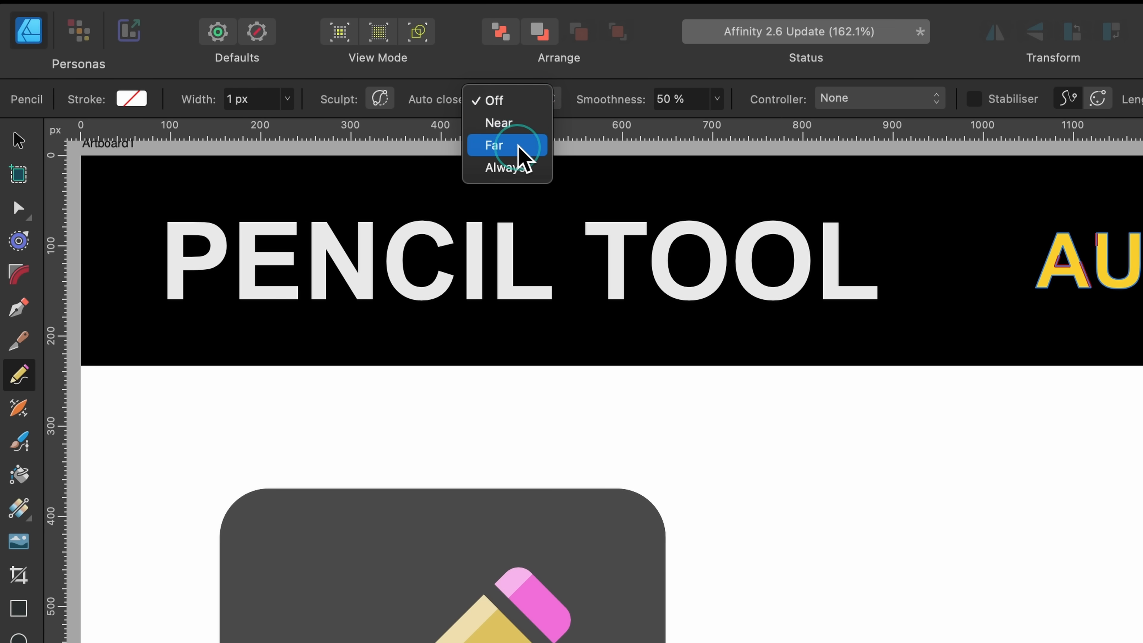
mouse_move(499, 123)
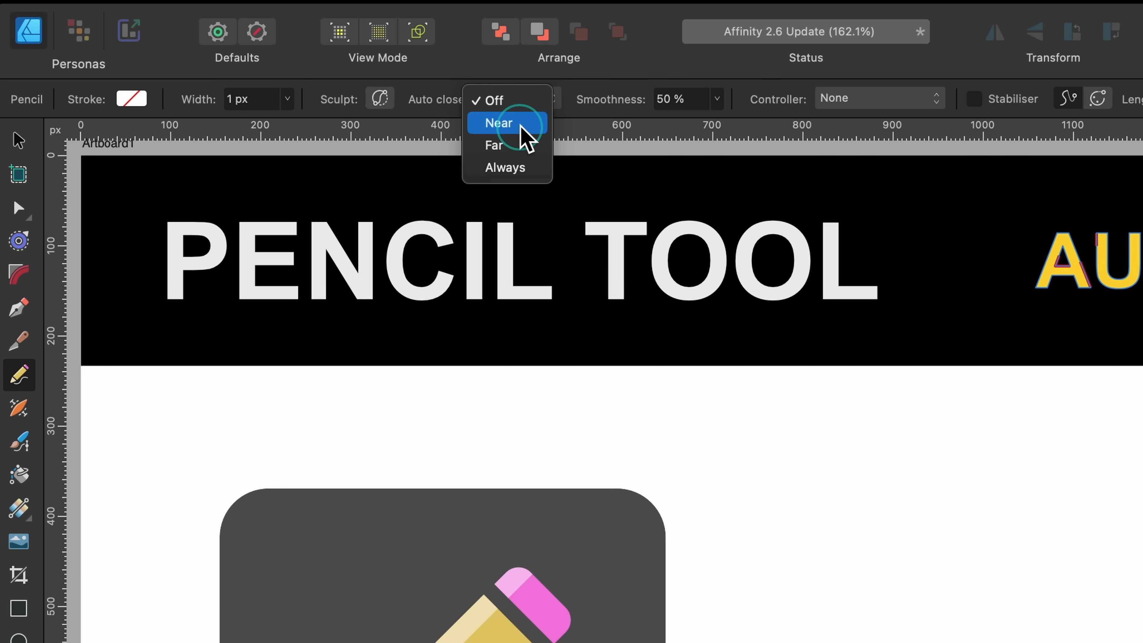
left_click(498, 123)
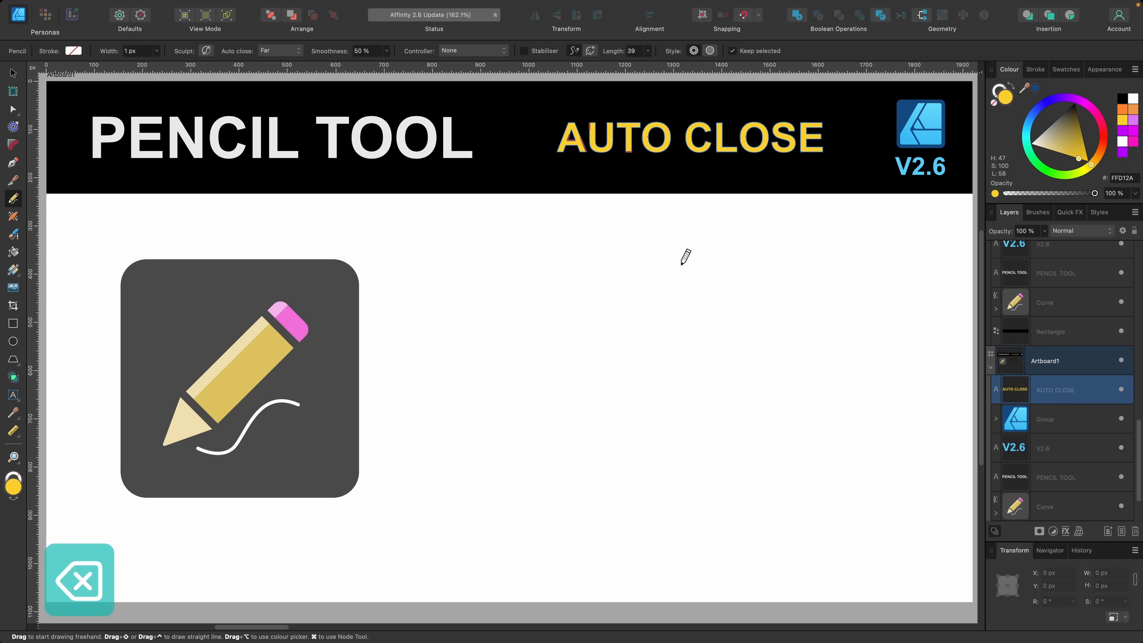
Change the Pencil tool's Auto close option to Always
left_click(278, 50)
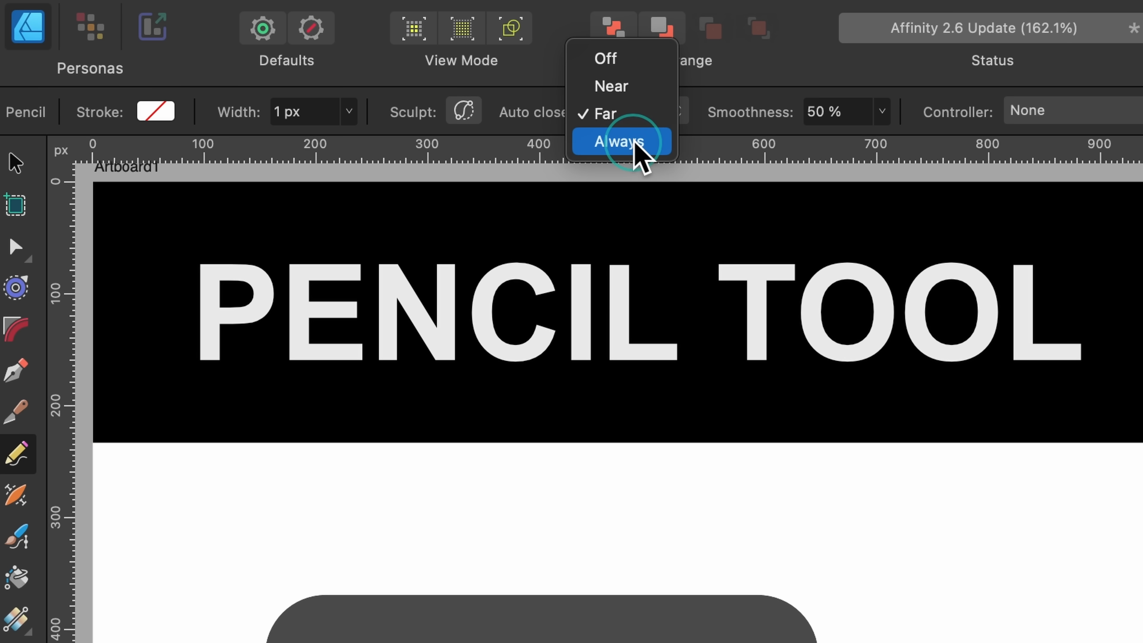
left_click(619, 142)
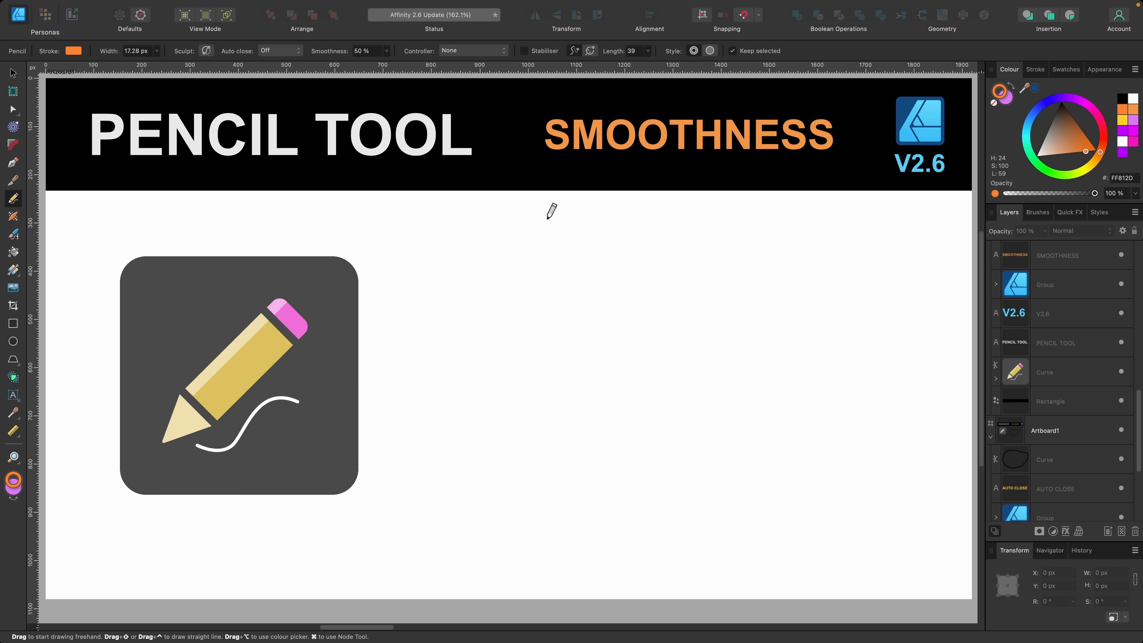
mouse_move(503, 186)
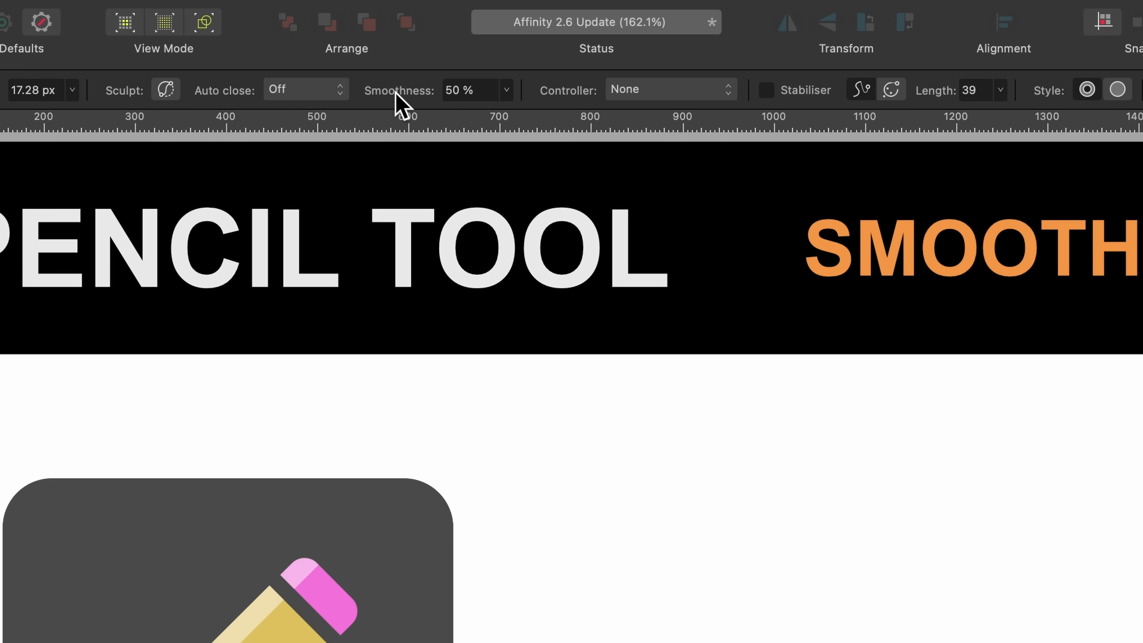
mouse_move(429, 108)
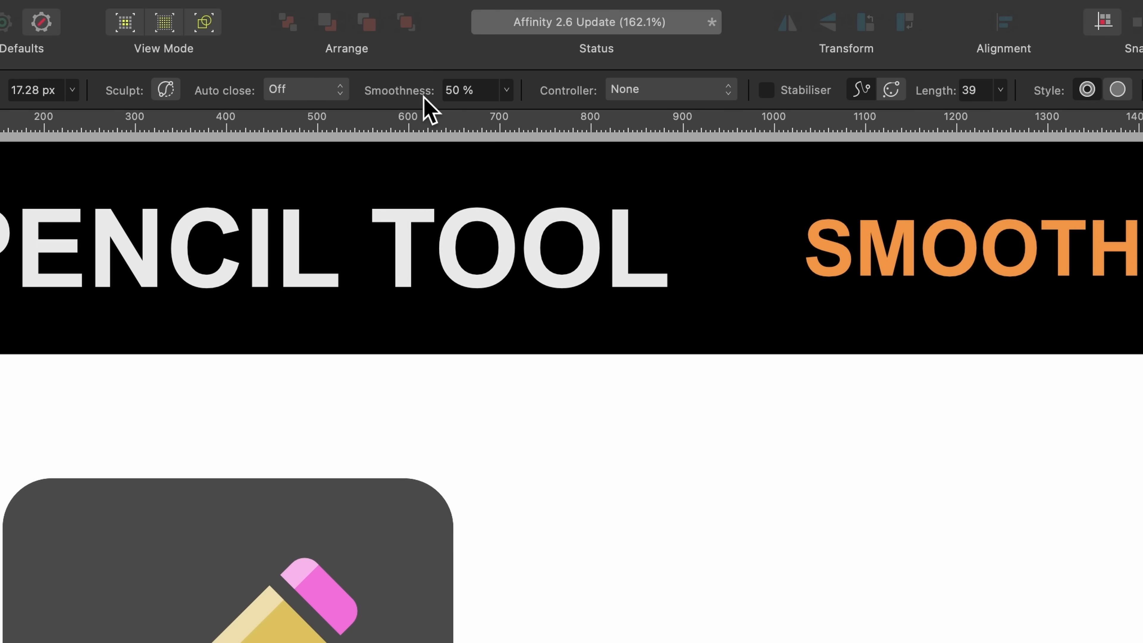
mouse_move(477, 98)
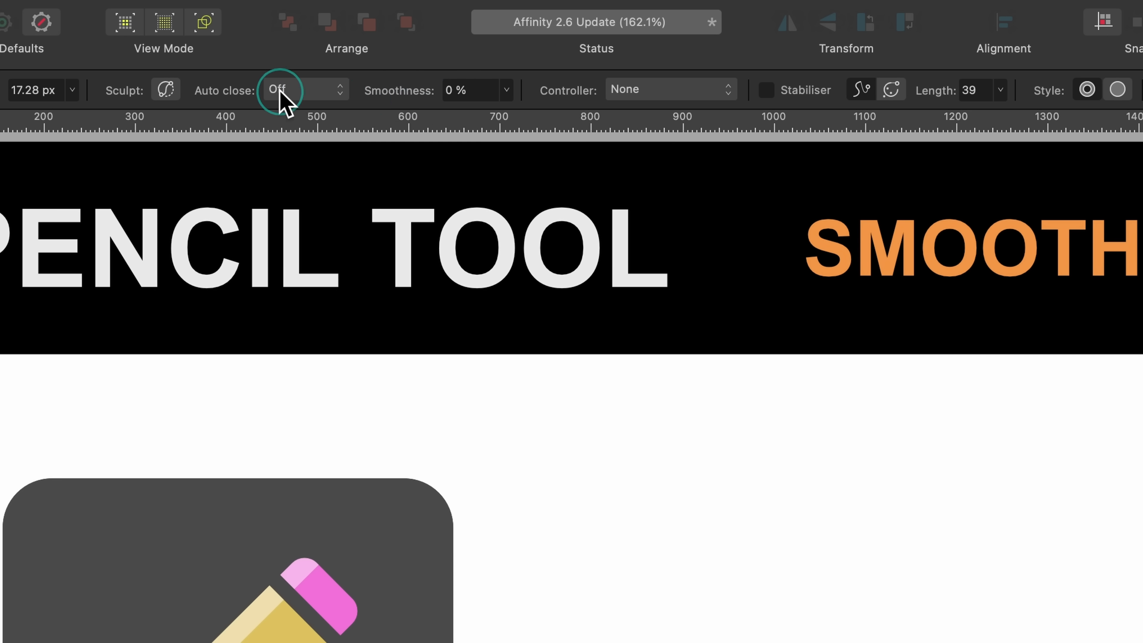
mouse_move(514, 93)
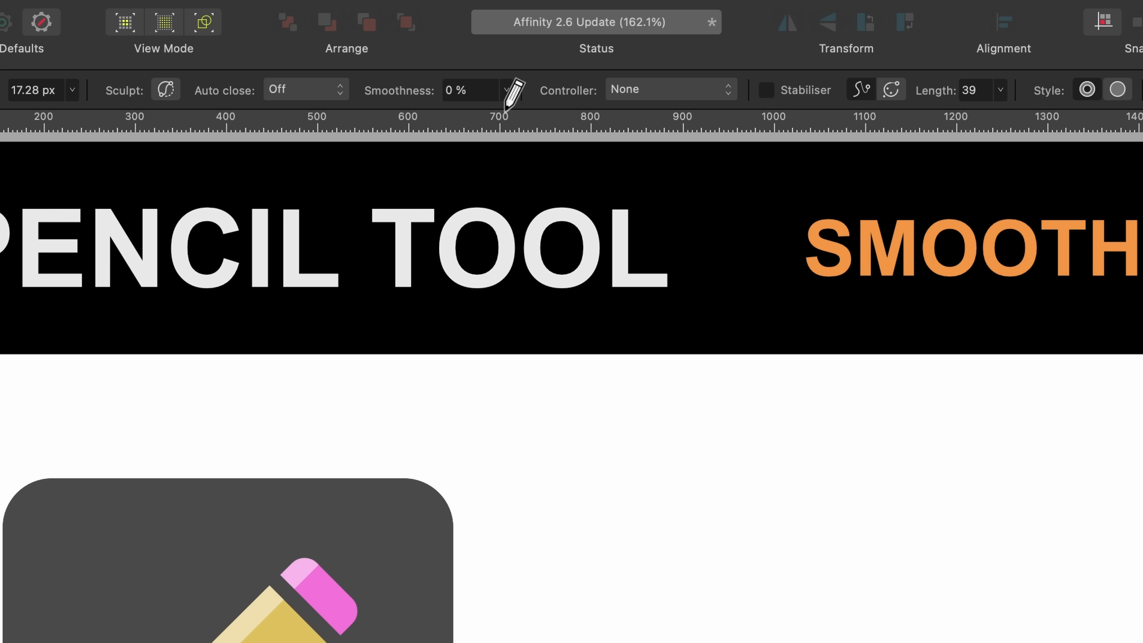
mouse_move(773, 101)
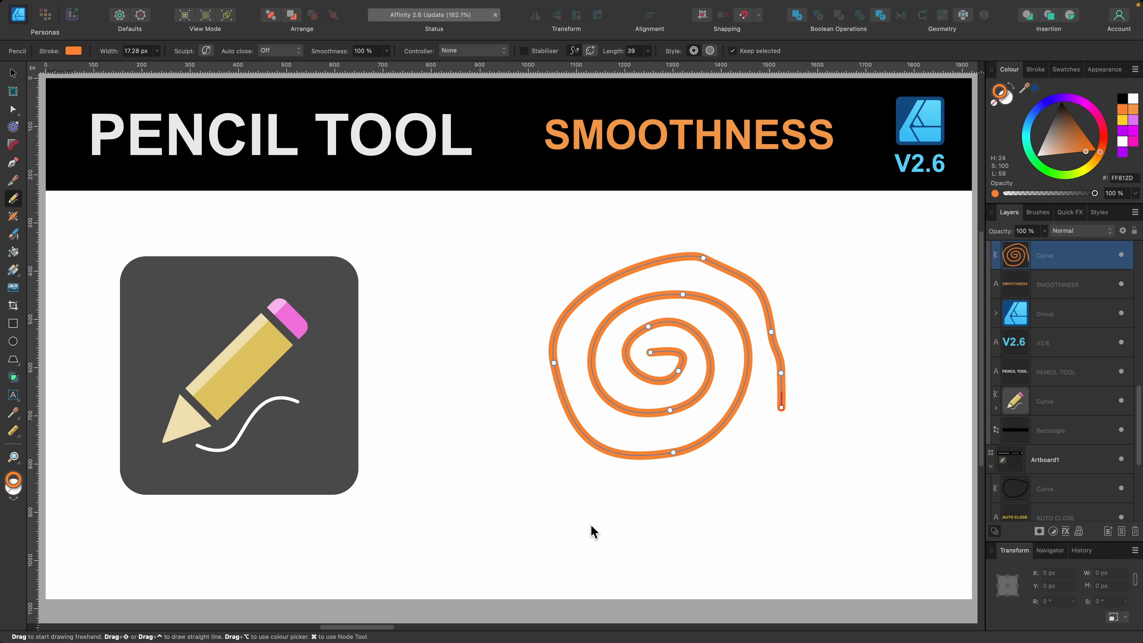
mouse_move(617, 405)
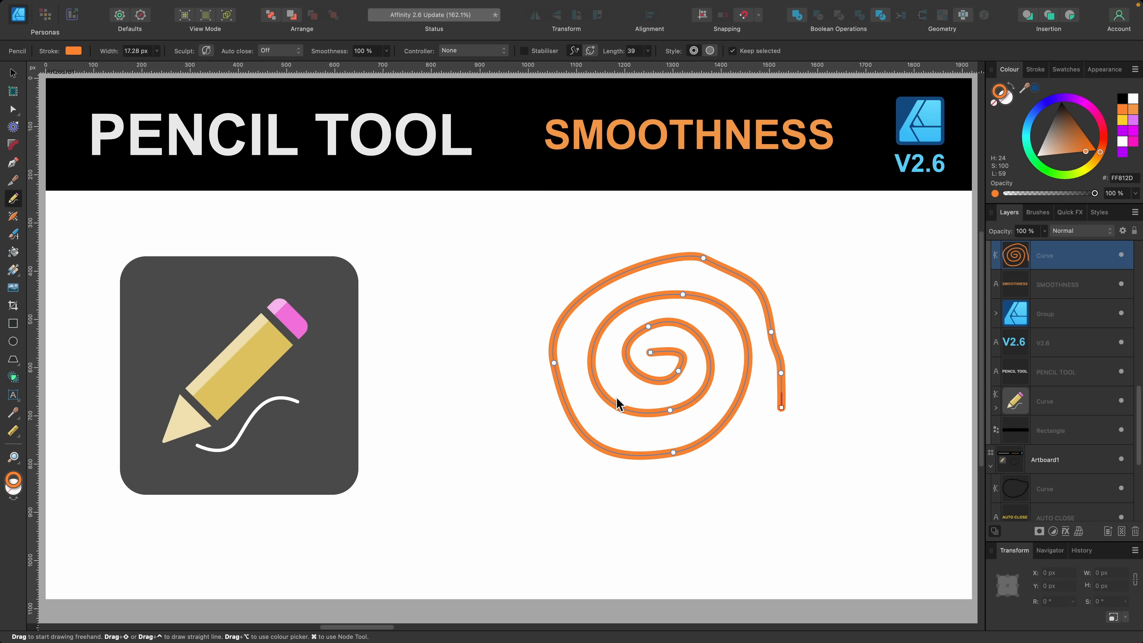
mouse_move(702, 346)
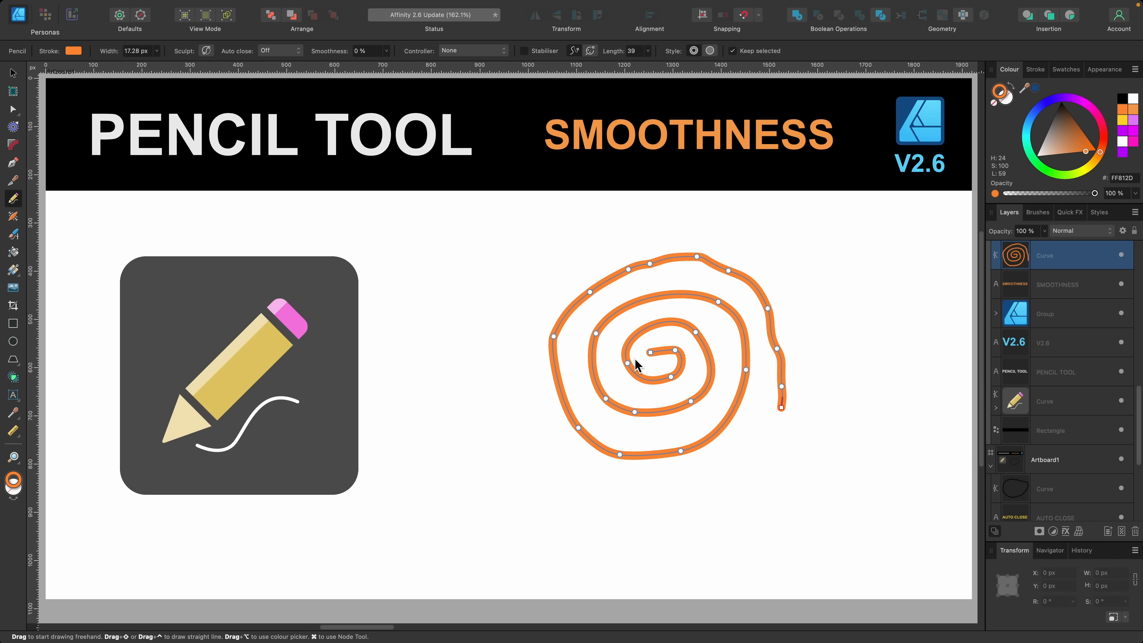
mouse_move(729, 374)
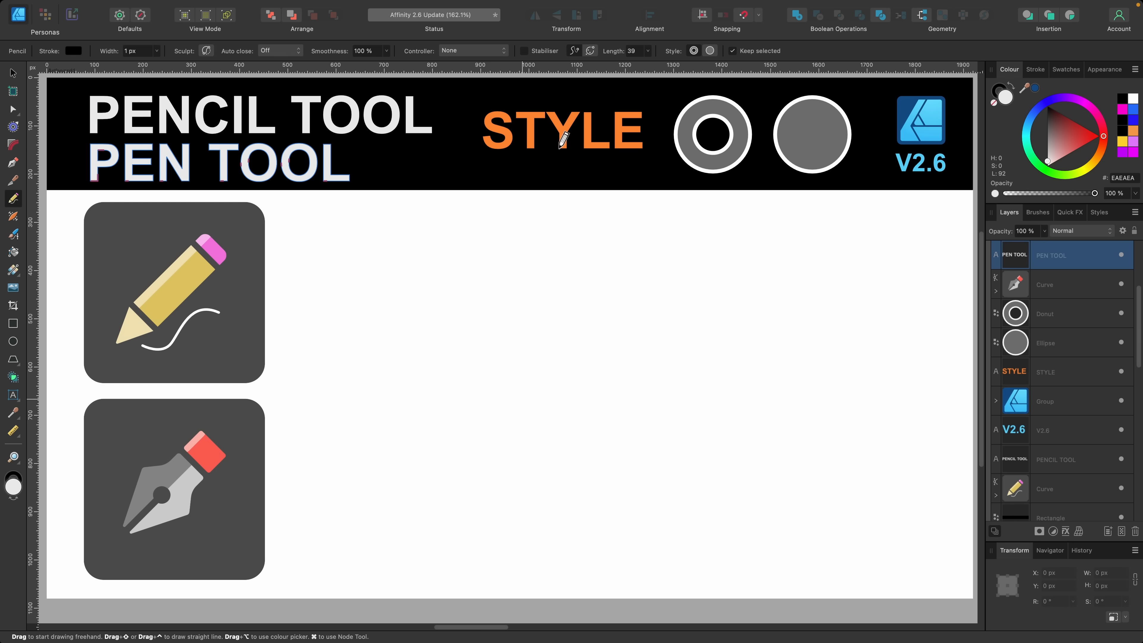
mouse_move(604, 140)
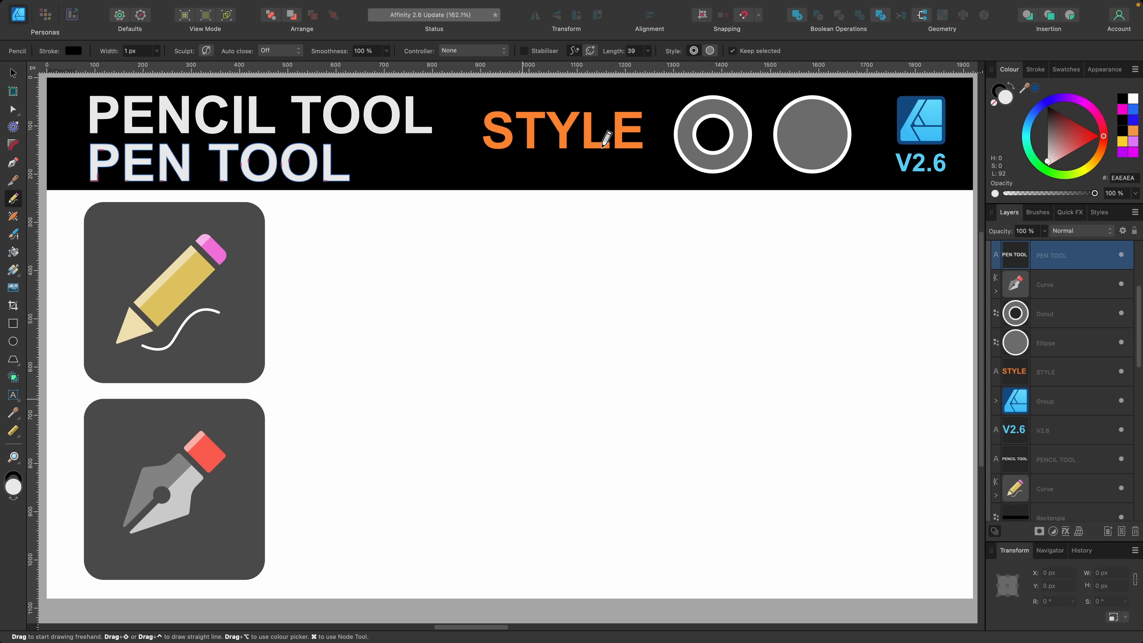
mouse_move(667, 138)
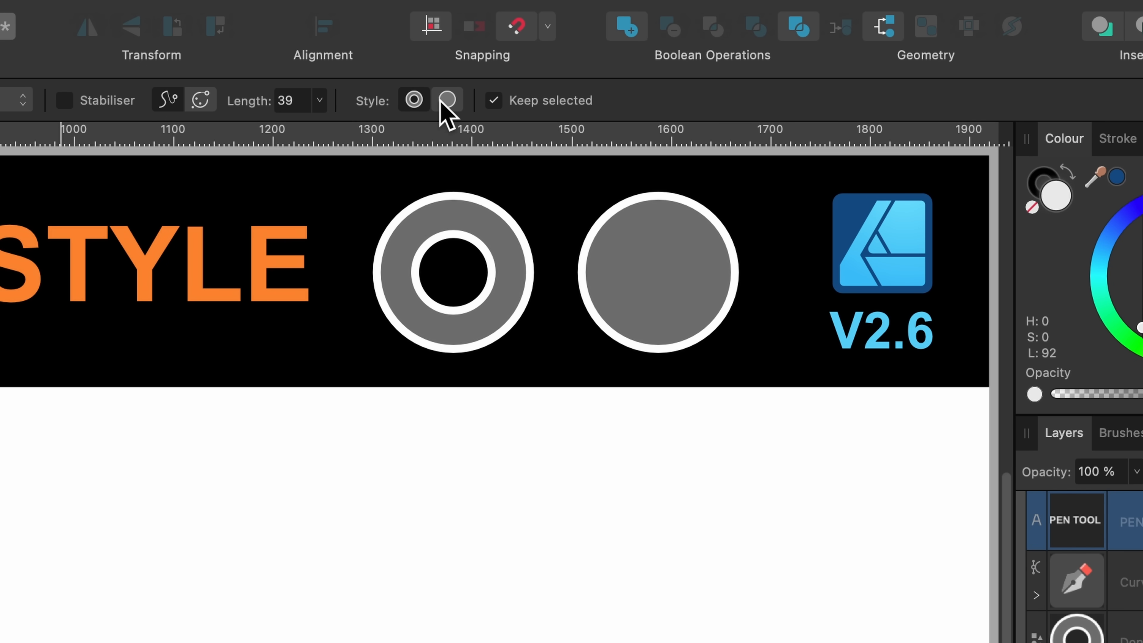
mouse_move(447, 100)
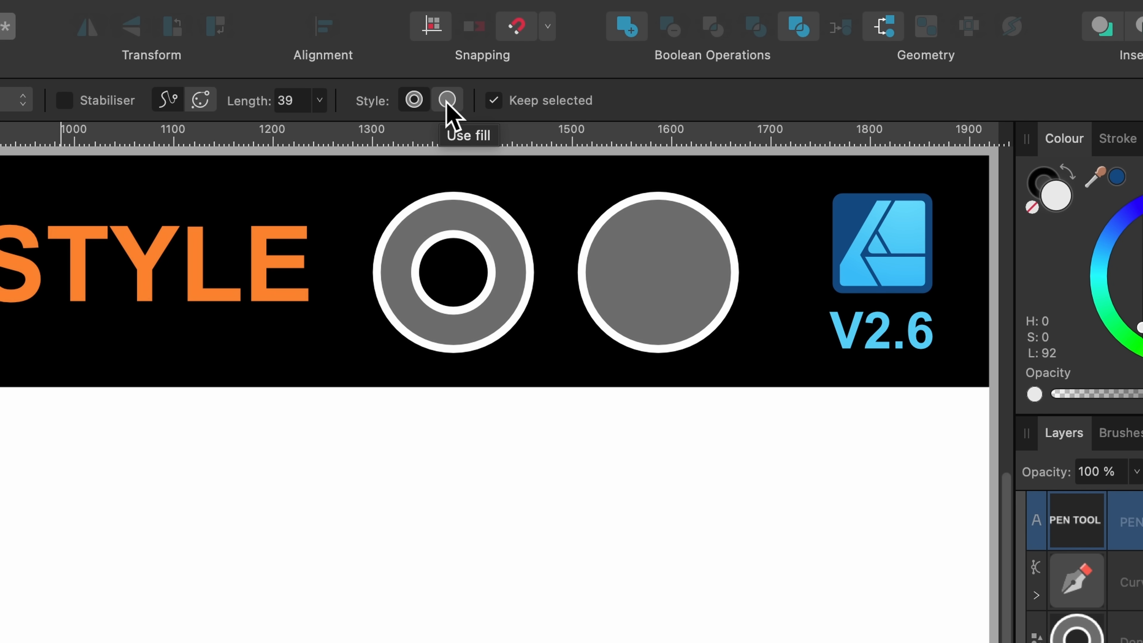
mouse_move(503, 113)
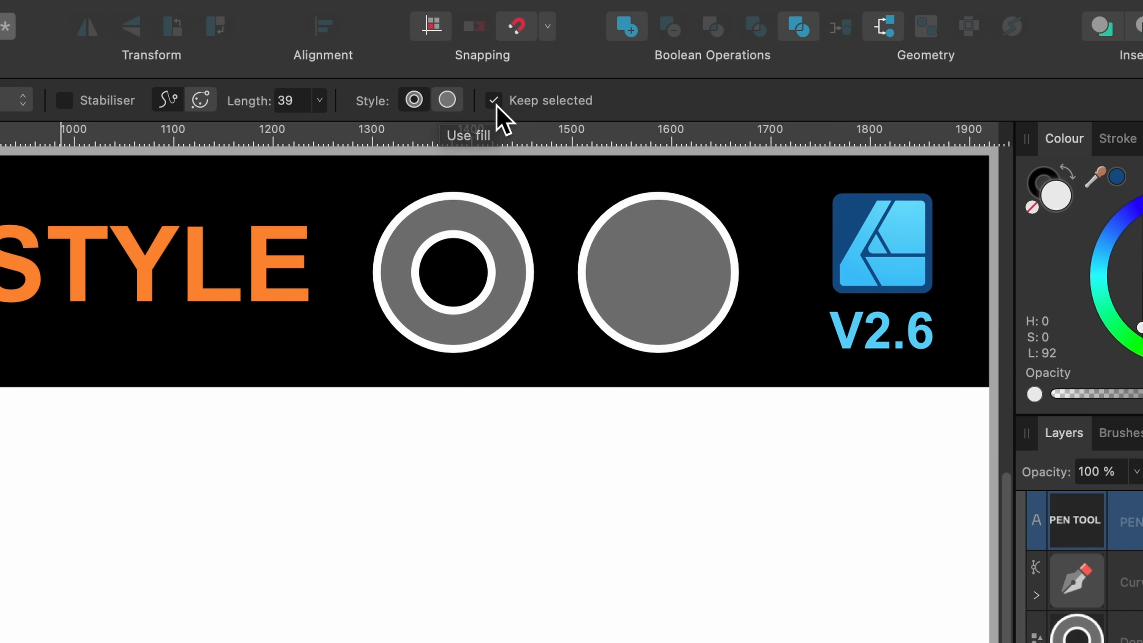
mouse_move(478, 124)
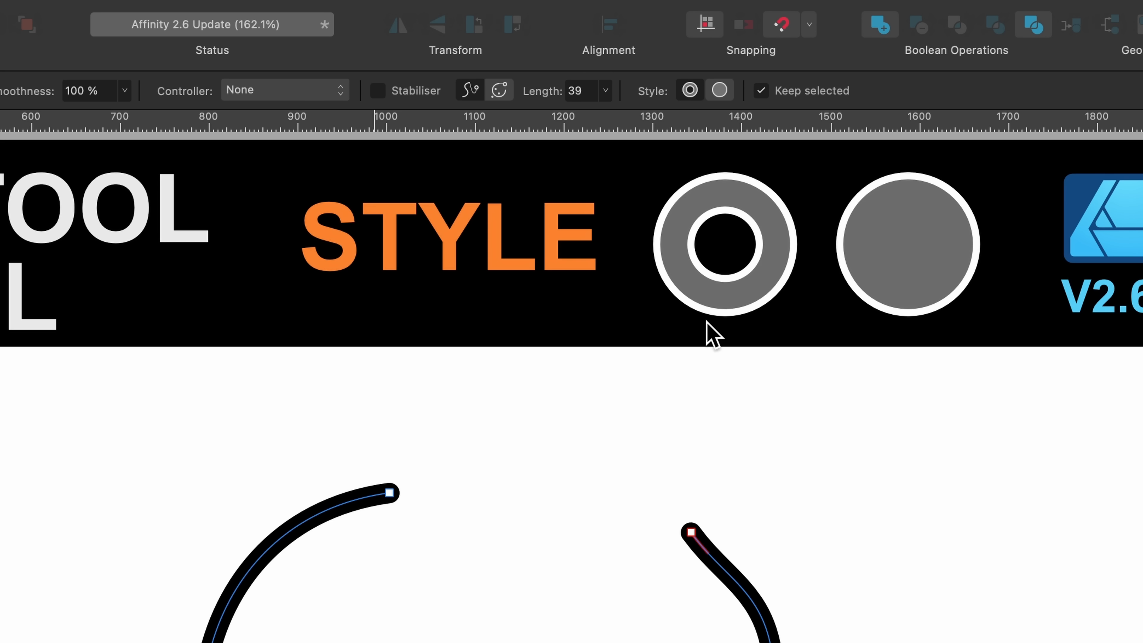
mouse_move(720, 91)
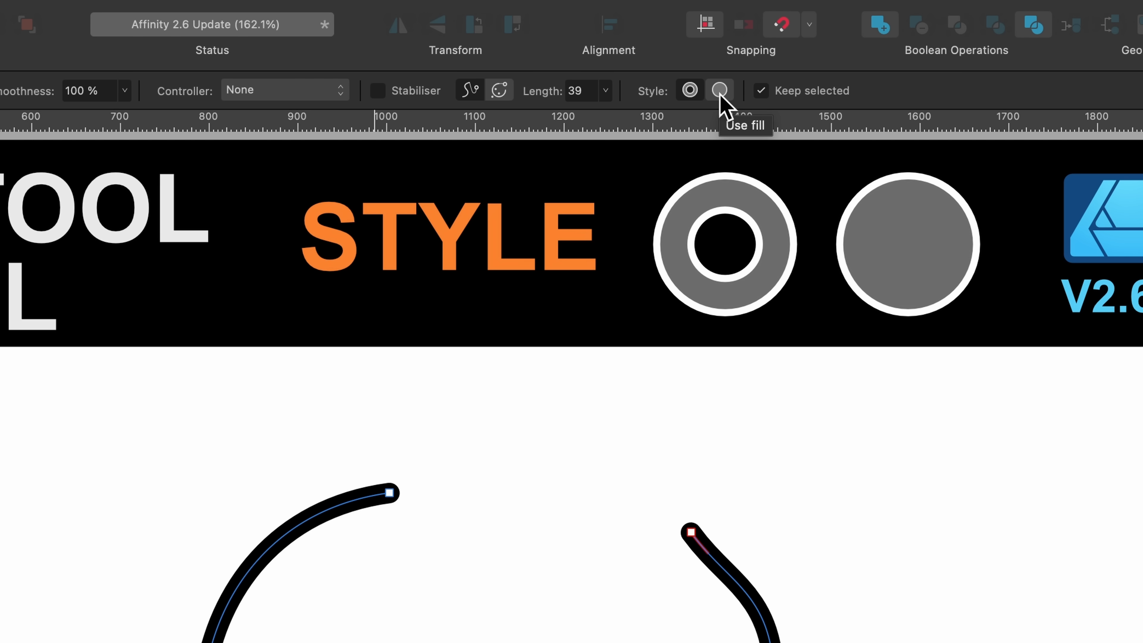
Try the Pencil's 'Use fill' style, then switch it to 'Use line style'
left_click(720, 90)
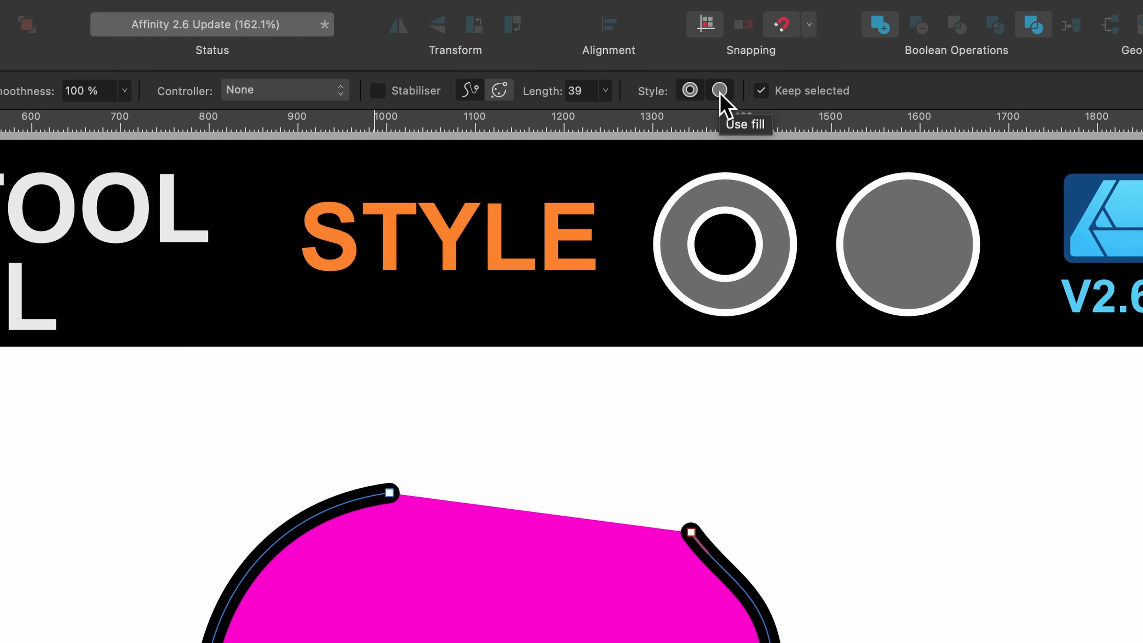
mouse_move(689, 90)
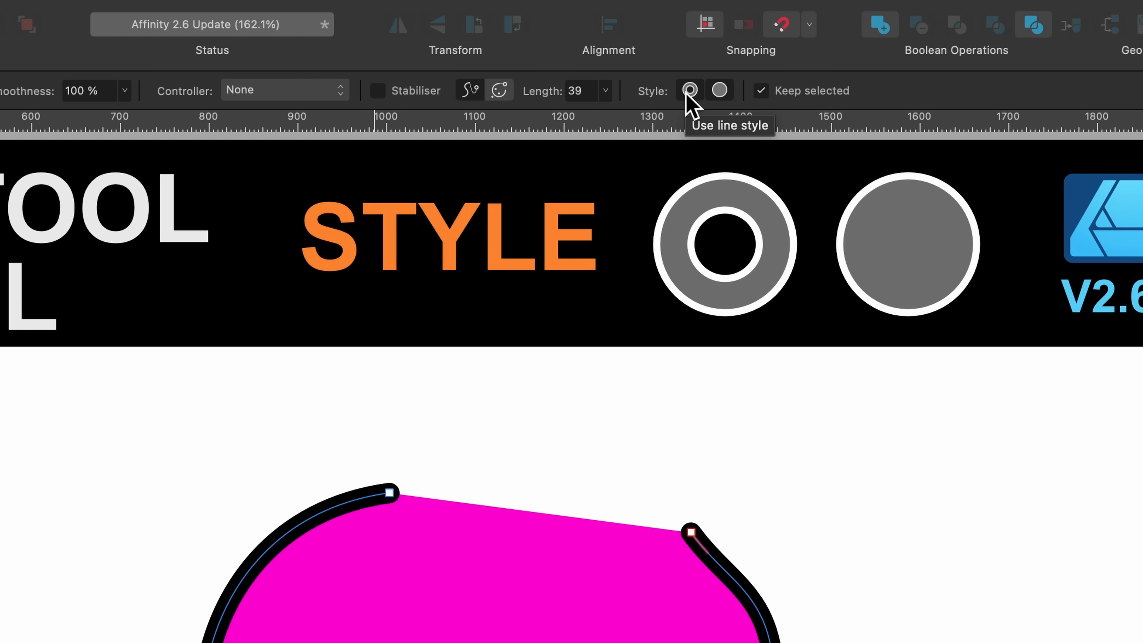
left_click(689, 91)
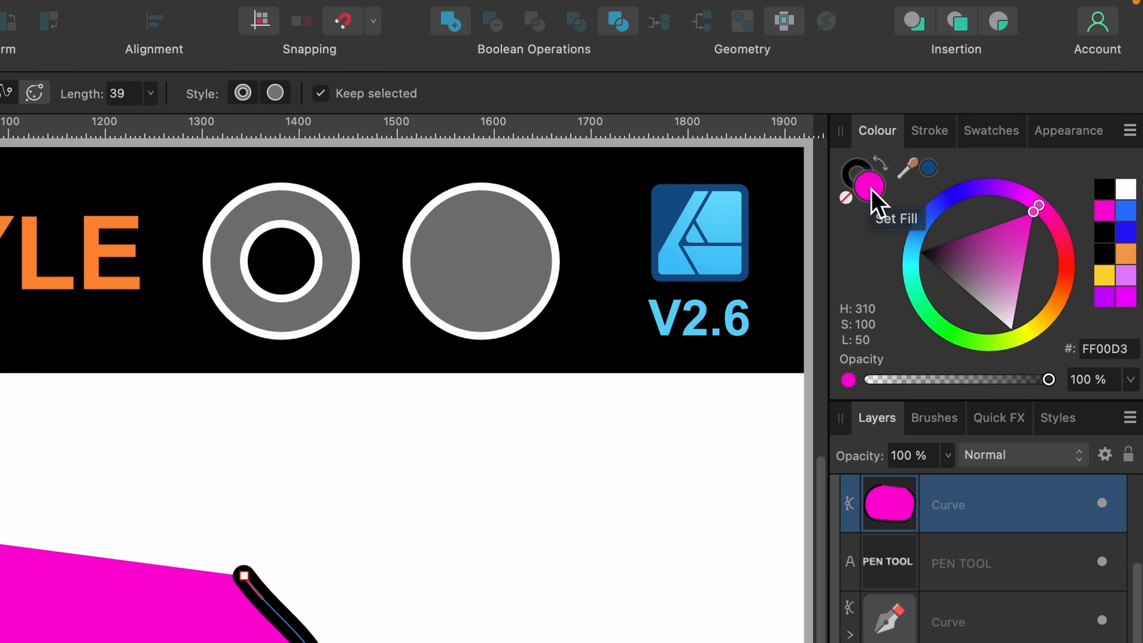
mouse_move(934, 150)
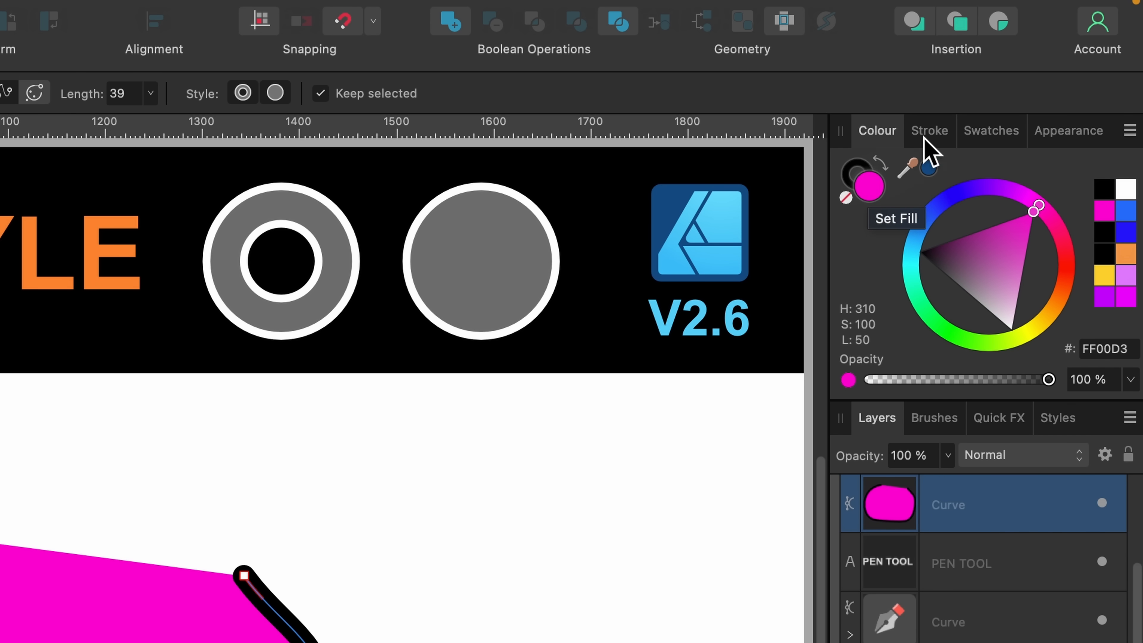
Give the magenta shape a dashed outline in the Stroke panel and keep the Pencil on 'Use line style'
left_click(928, 130)
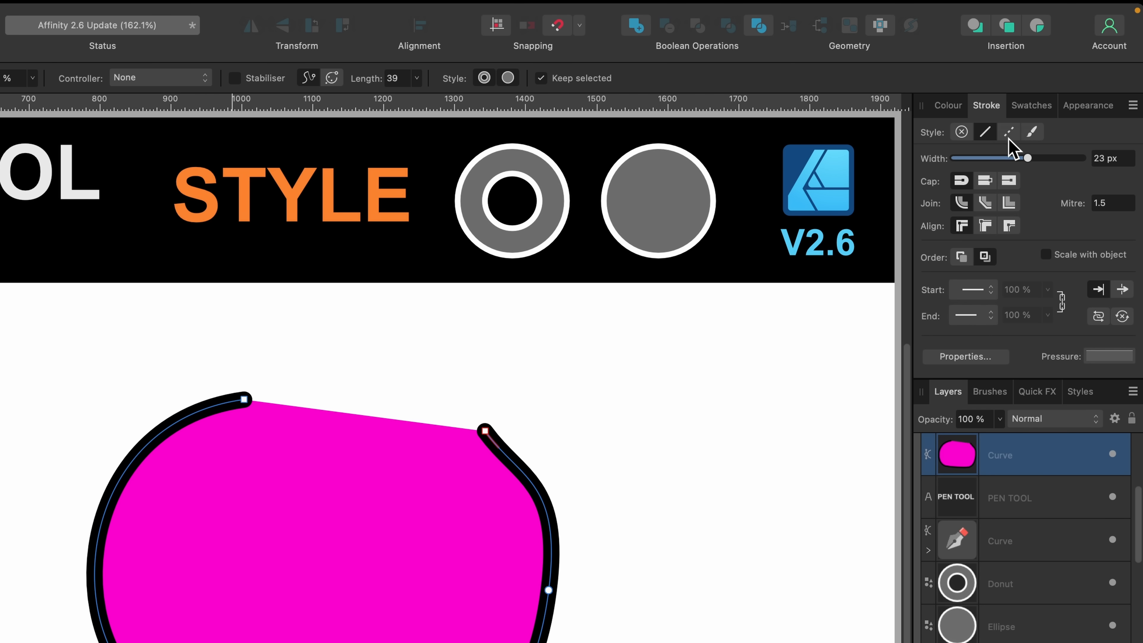
left_click(1009, 132)
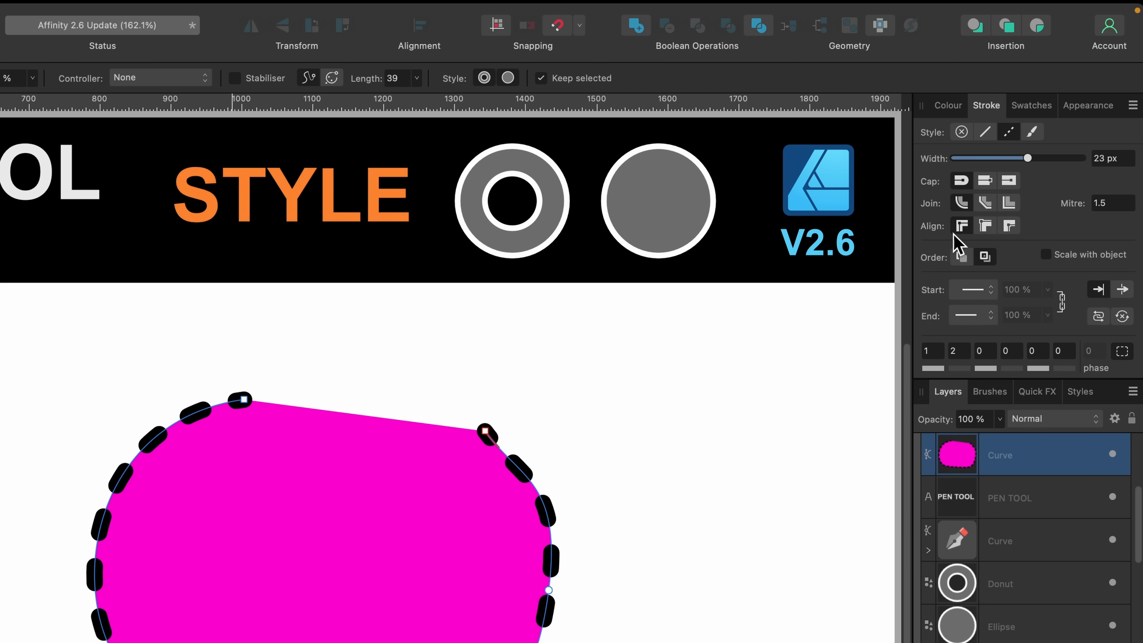
mouse_move(706, 446)
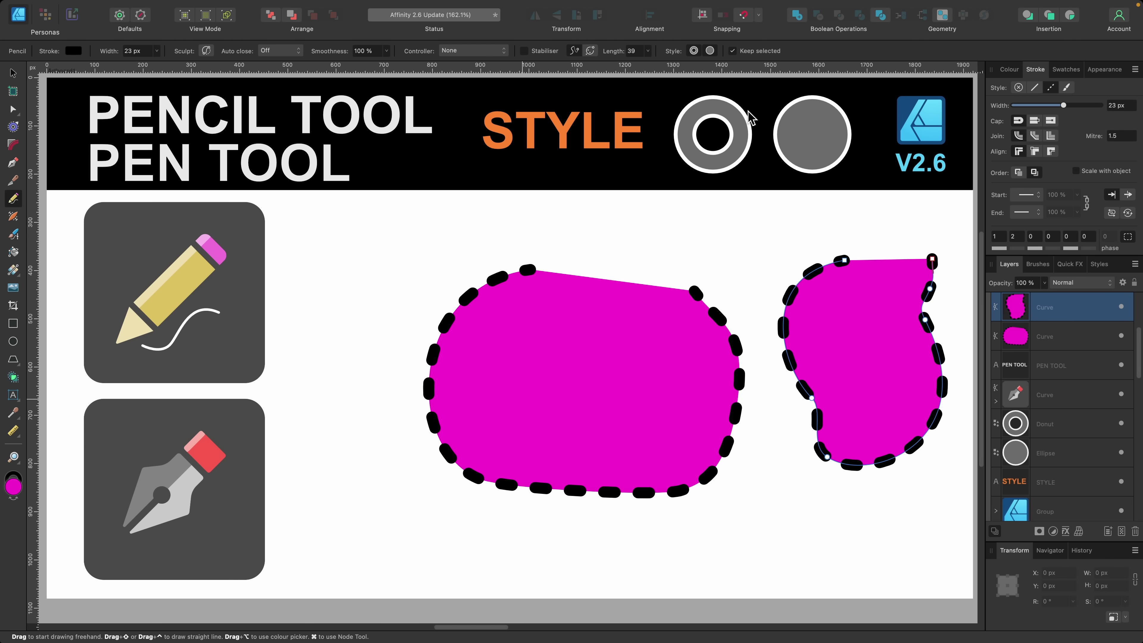
mouse_move(694, 50)
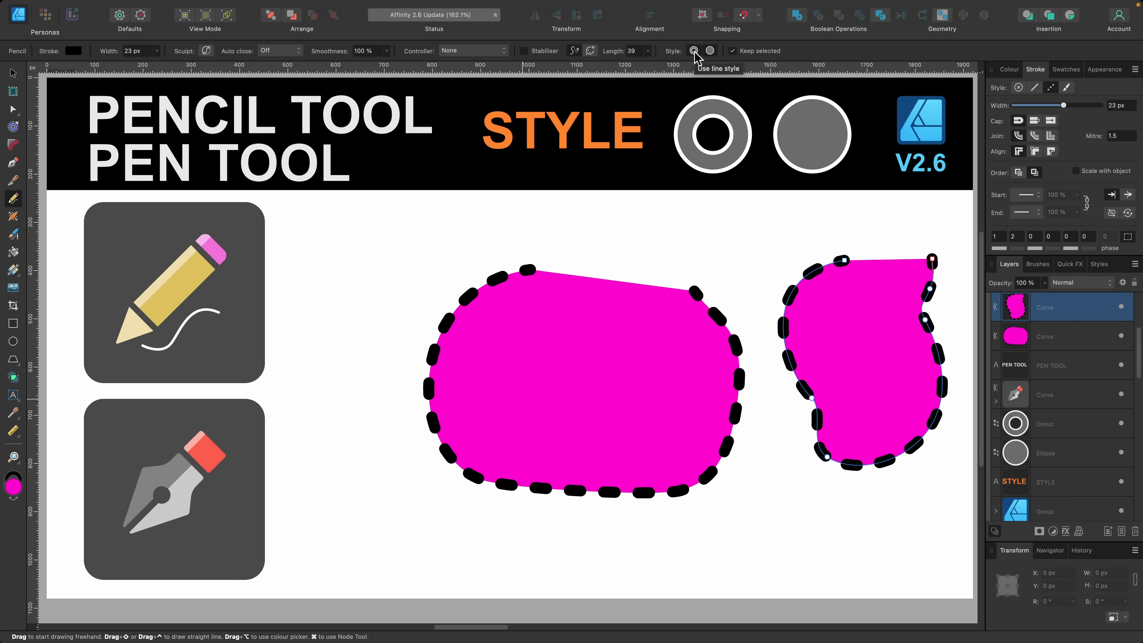
left_click(692, 50)
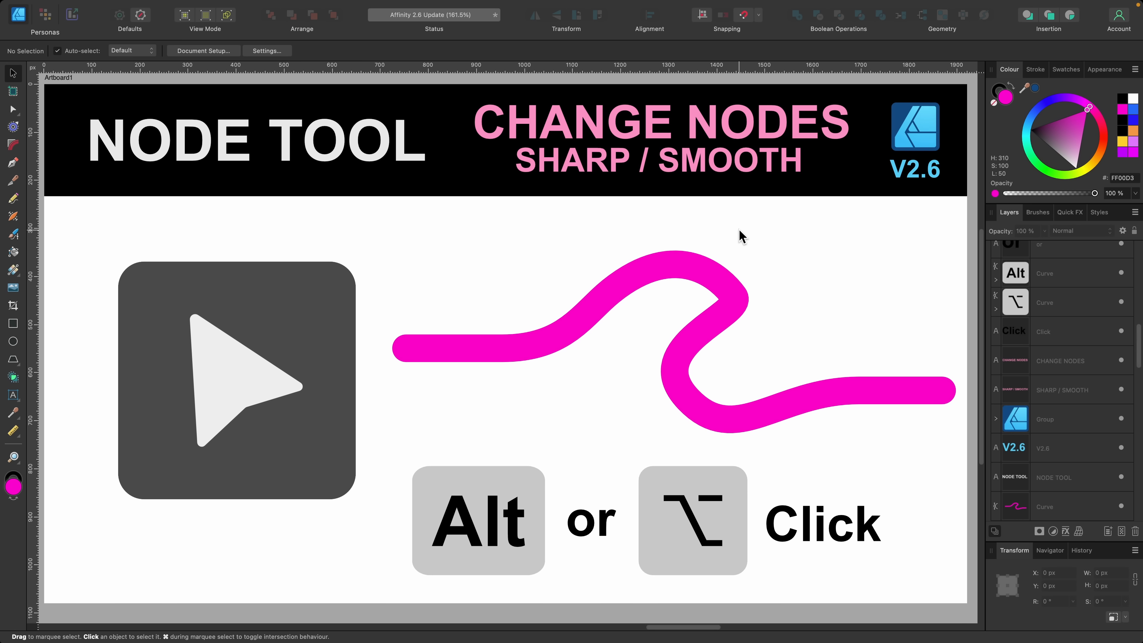
mouse_move(507, 499)
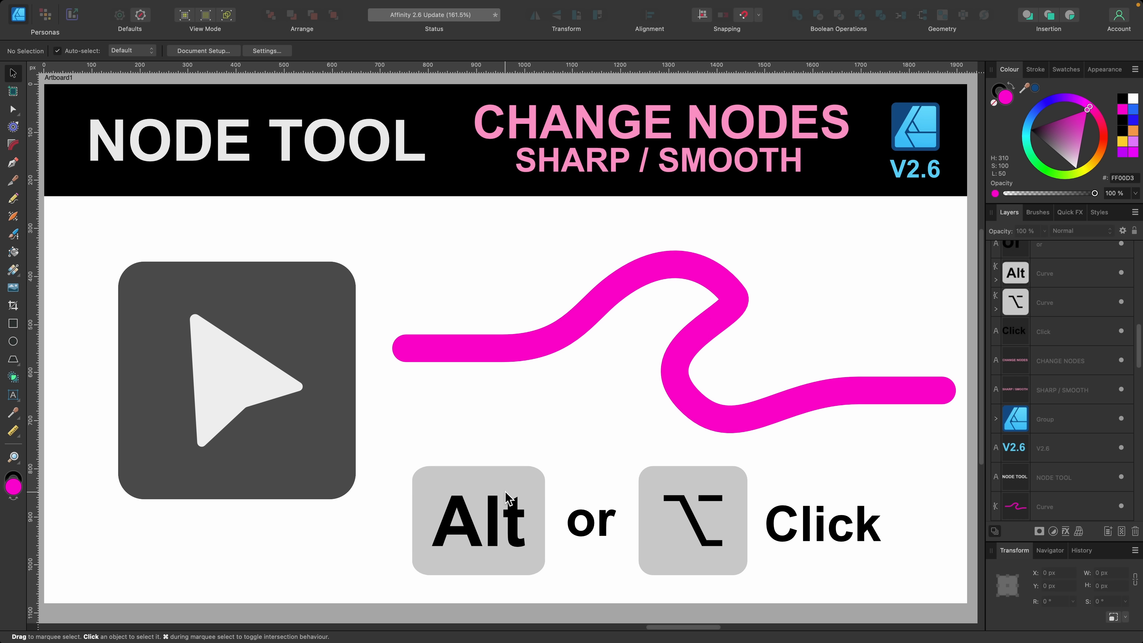
mouse_move(742, 325)
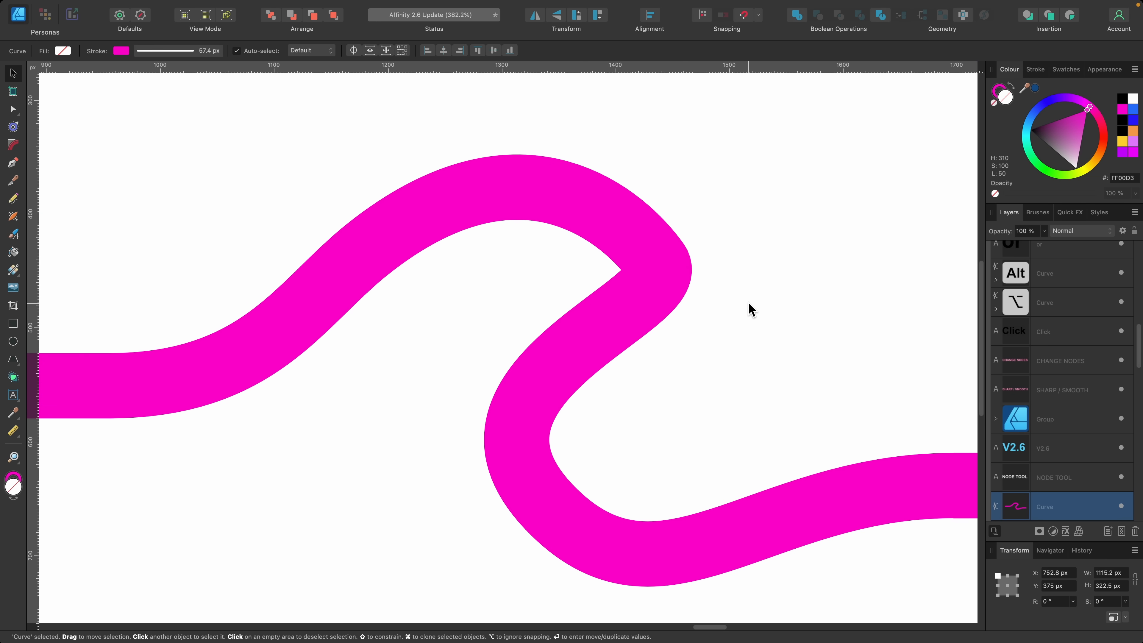
Make the wavy magenta curve's upper bend sharp with the Node Tool, then undo it back to smooth
left_click(13, 109)
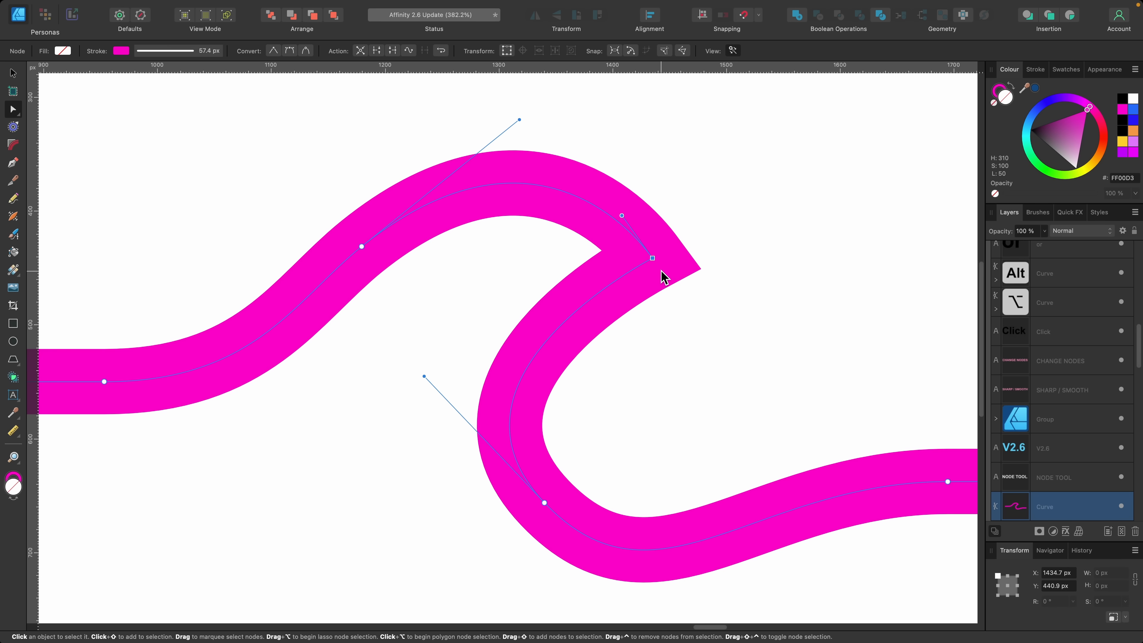
key("cmd+z")
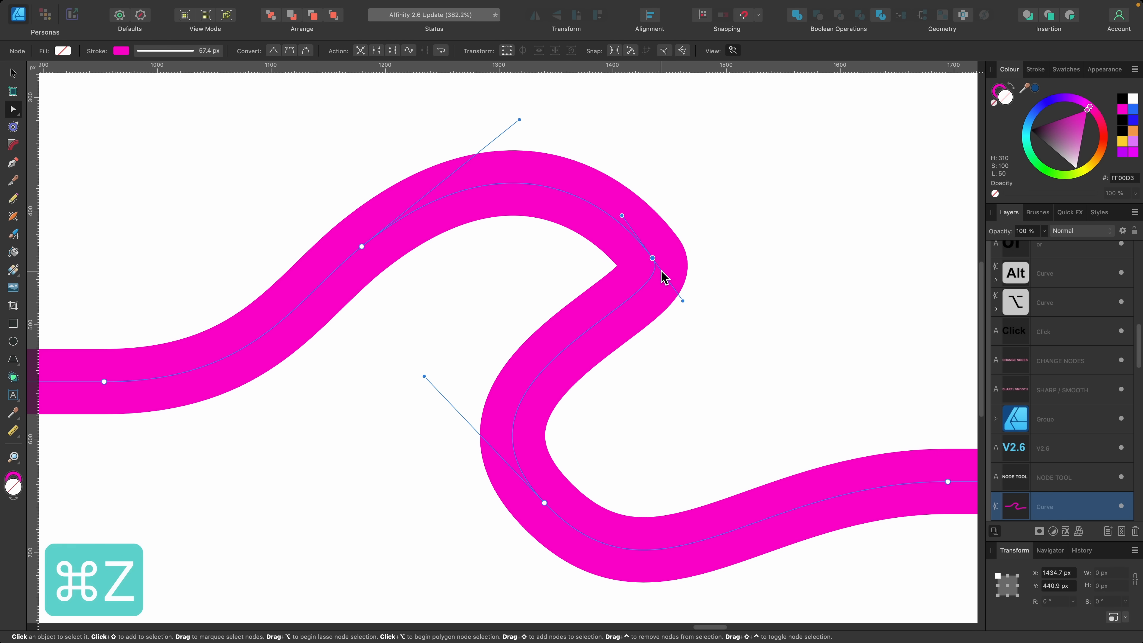
key("cmd+z")
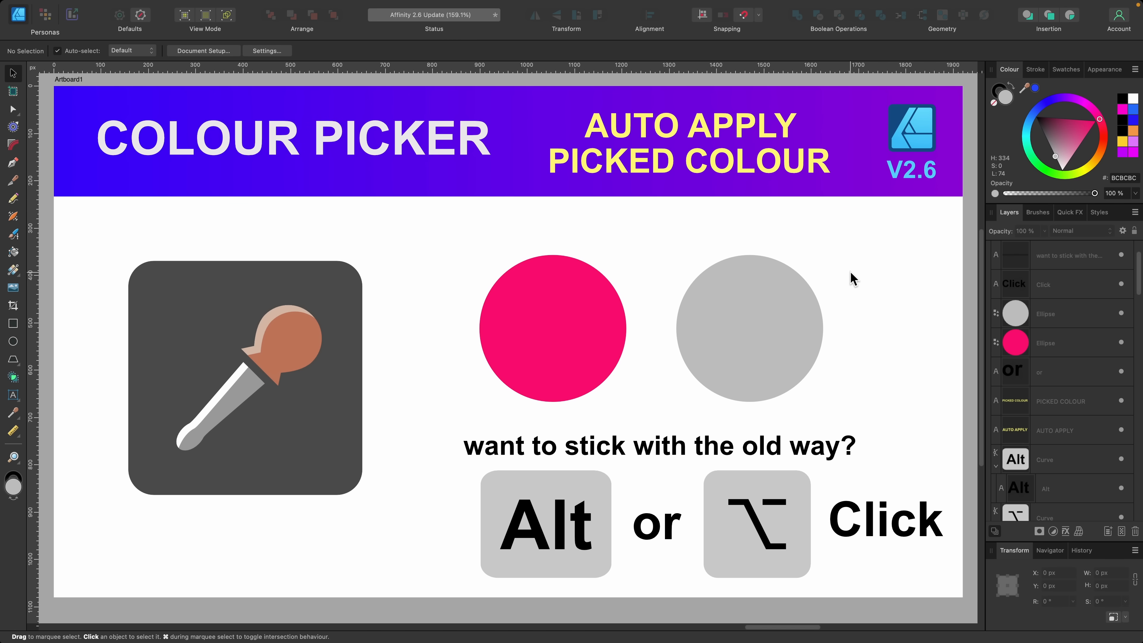
Select the grey circle, sample the pink circle's colour, and reselect the grey circle
left_click(749, 329)
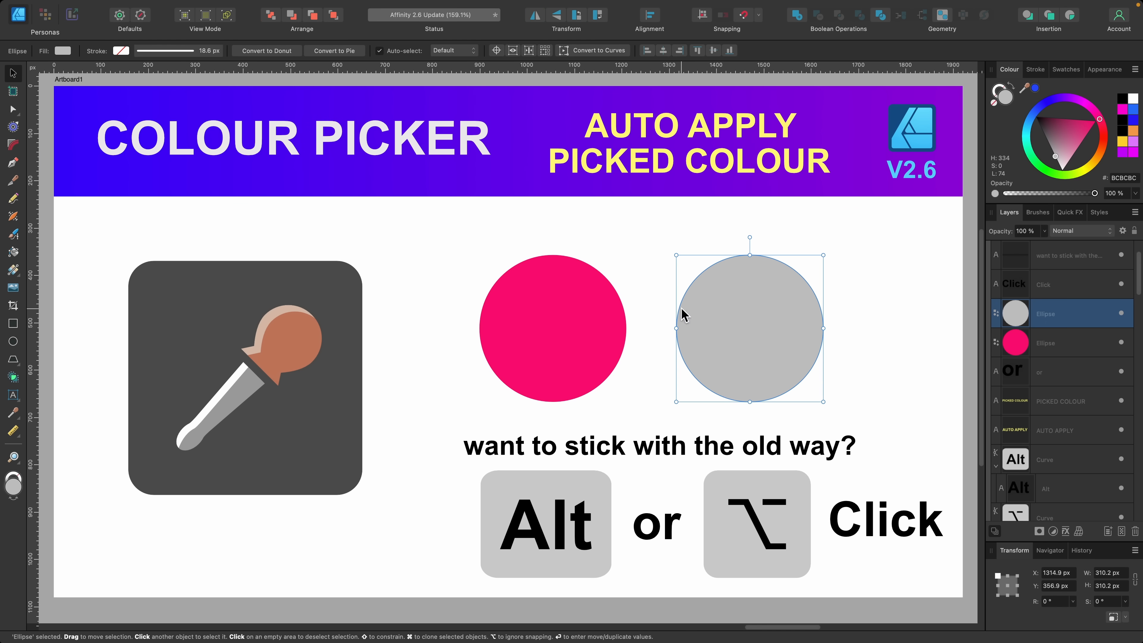
mouse_move(714, 311)
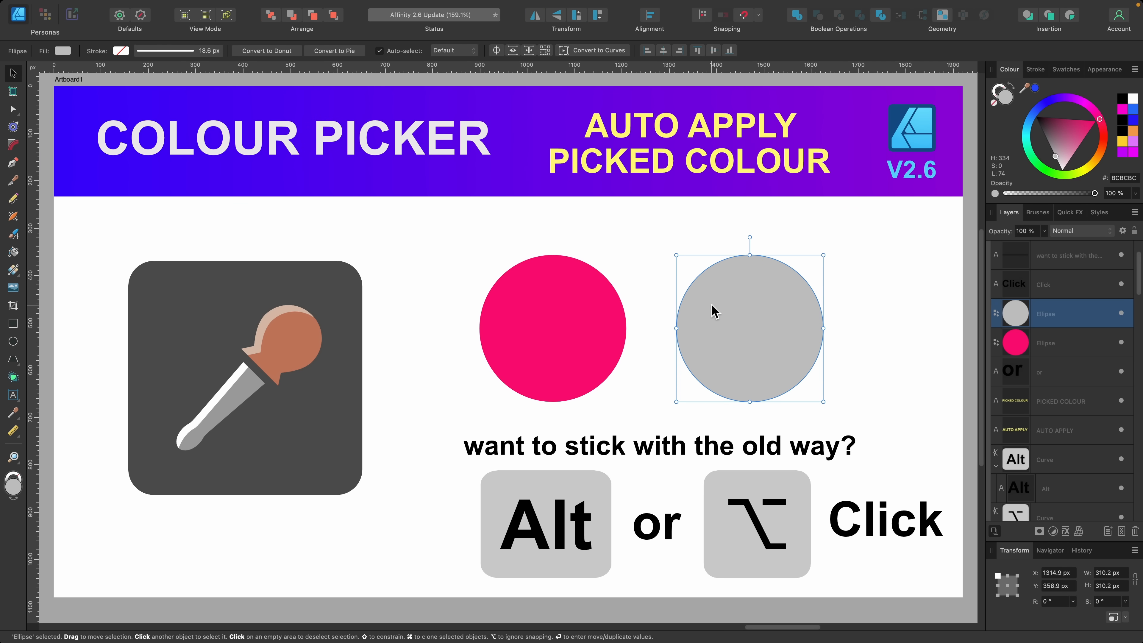
left_click(551, 328)
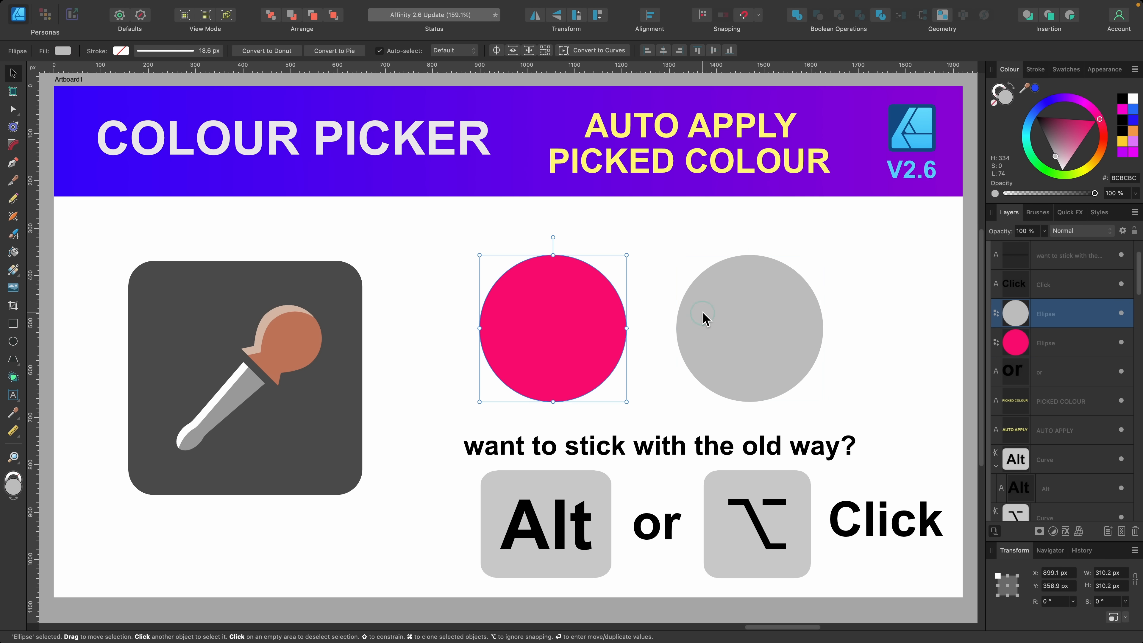
left_click(749, 327)
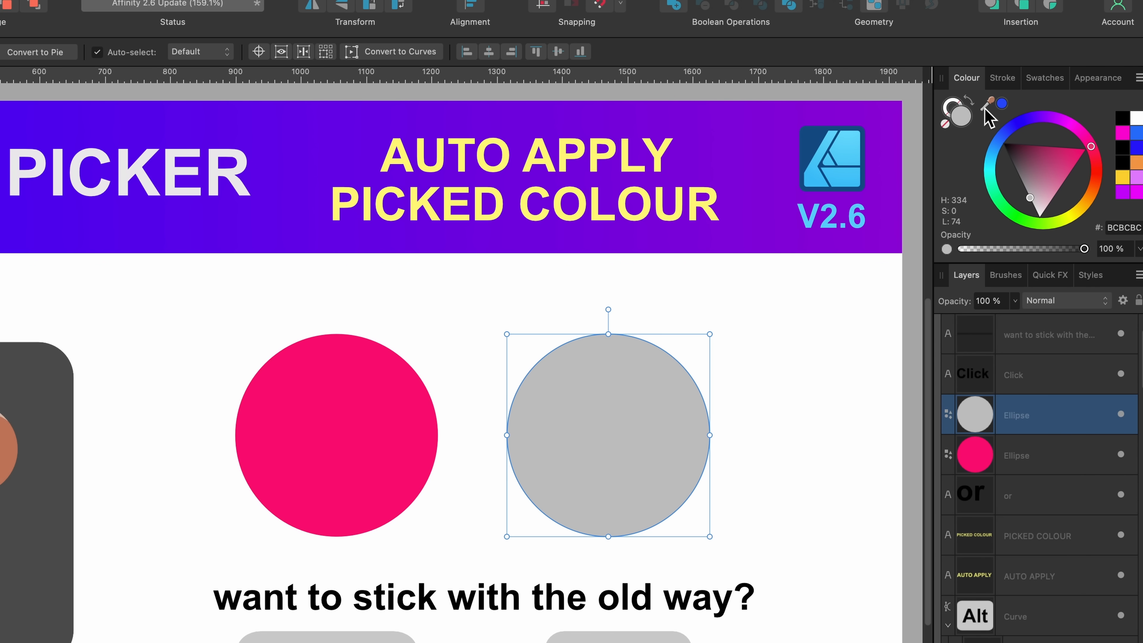
mouse_move(984, 109)
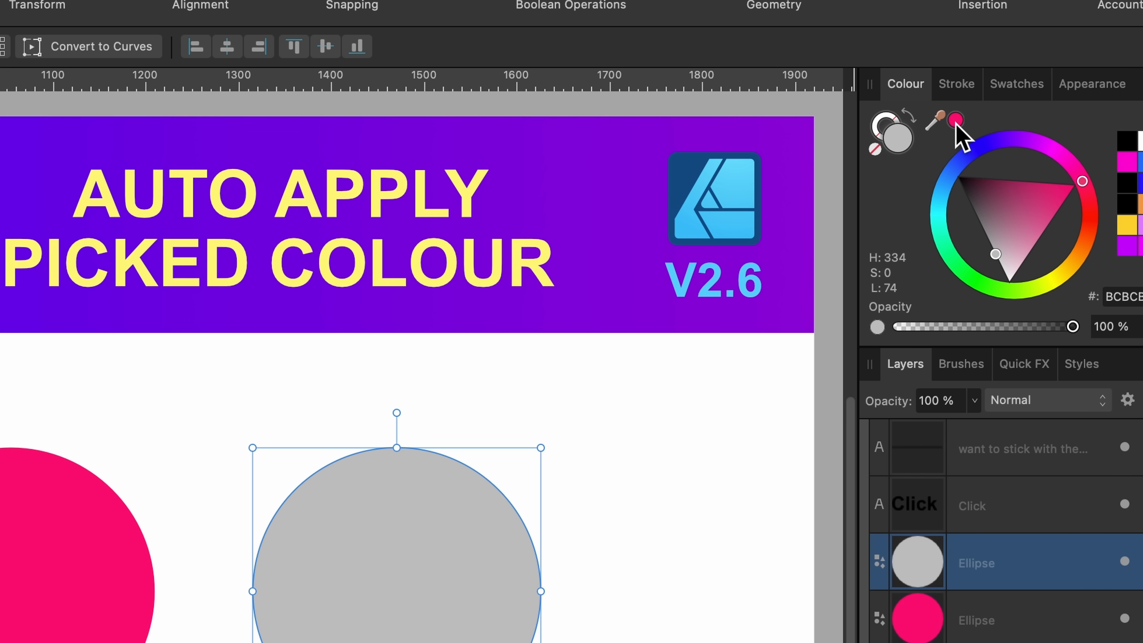
mouse_move(952, 120)
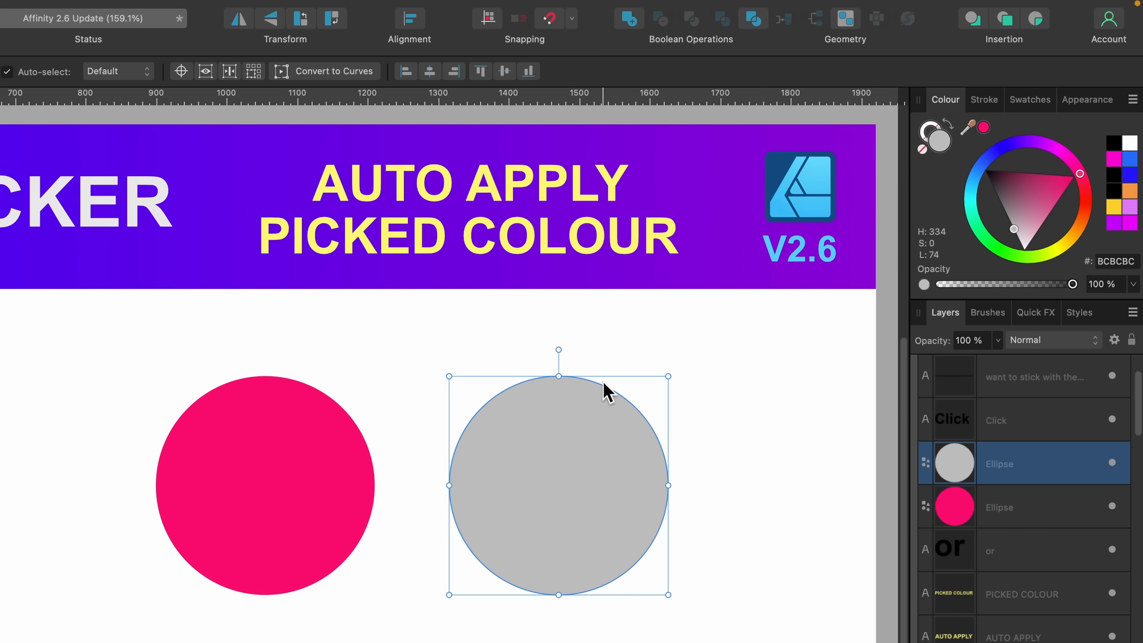
mouse_move(970, 135)
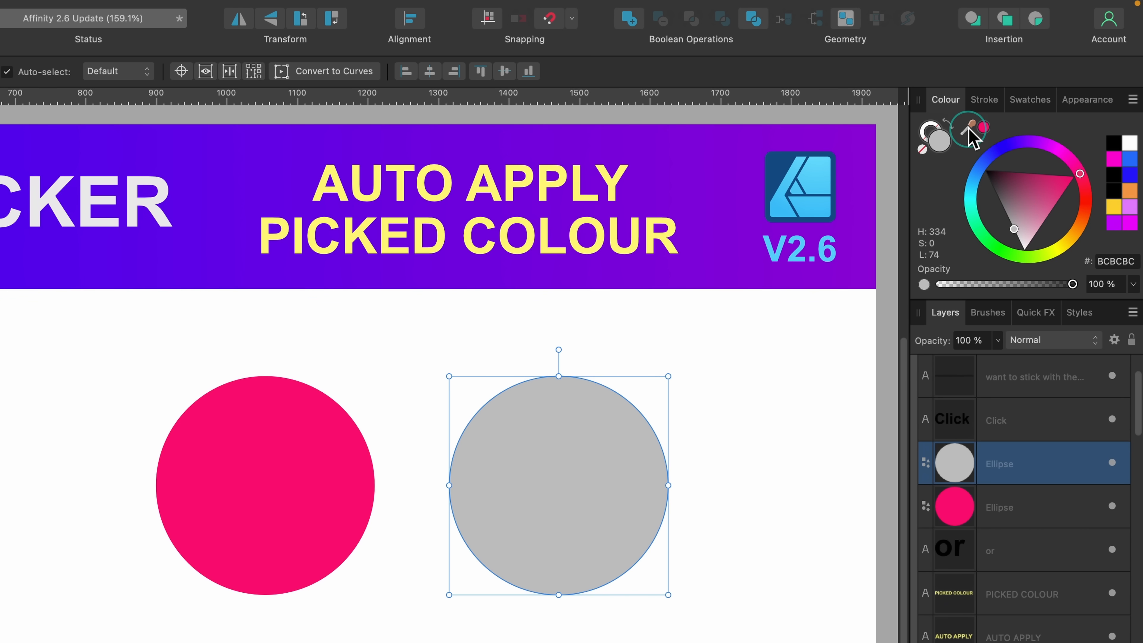
Sample the pink circle with the Colour Picker, then Alt-click to sample without applying so the circle stays grey
left_click(966, 127)
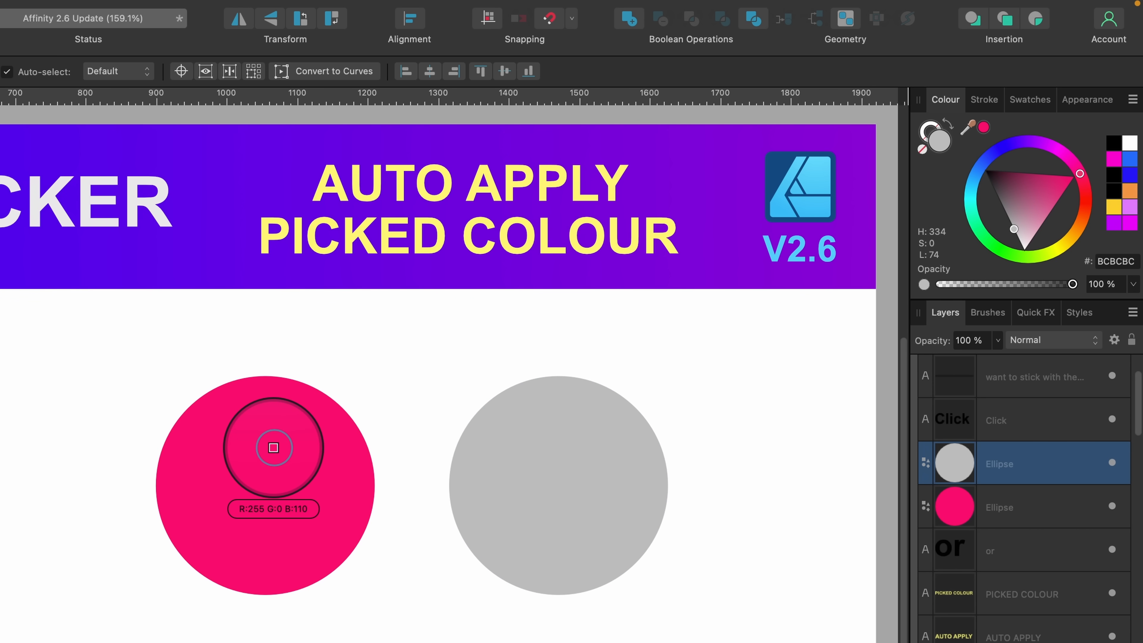
left_click(558, 484)
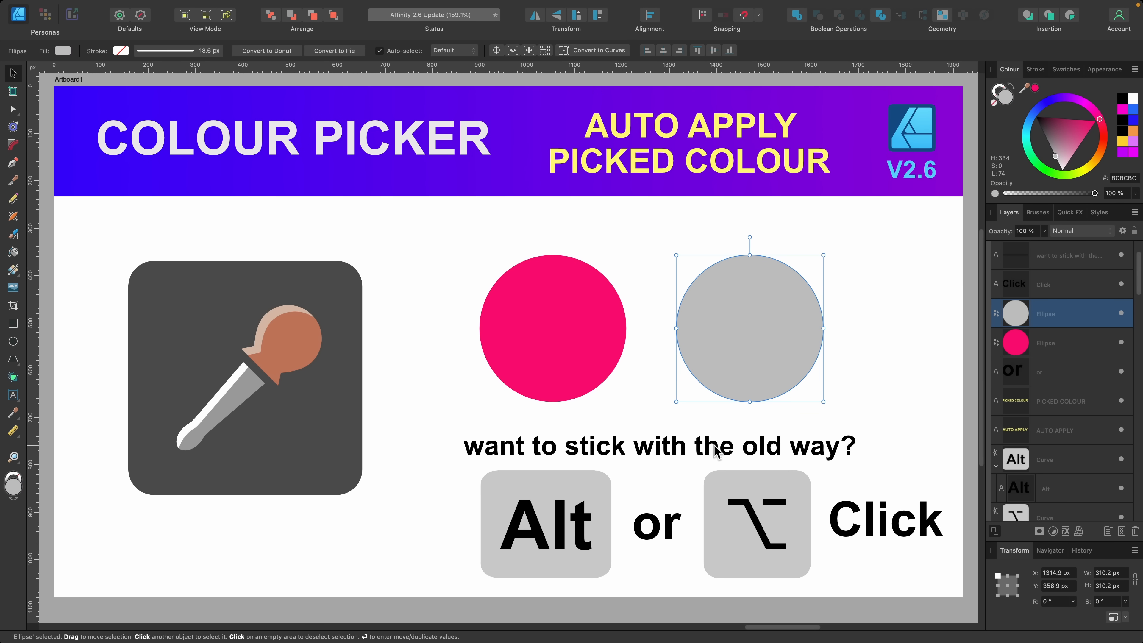
mouse_move(1026, 94)
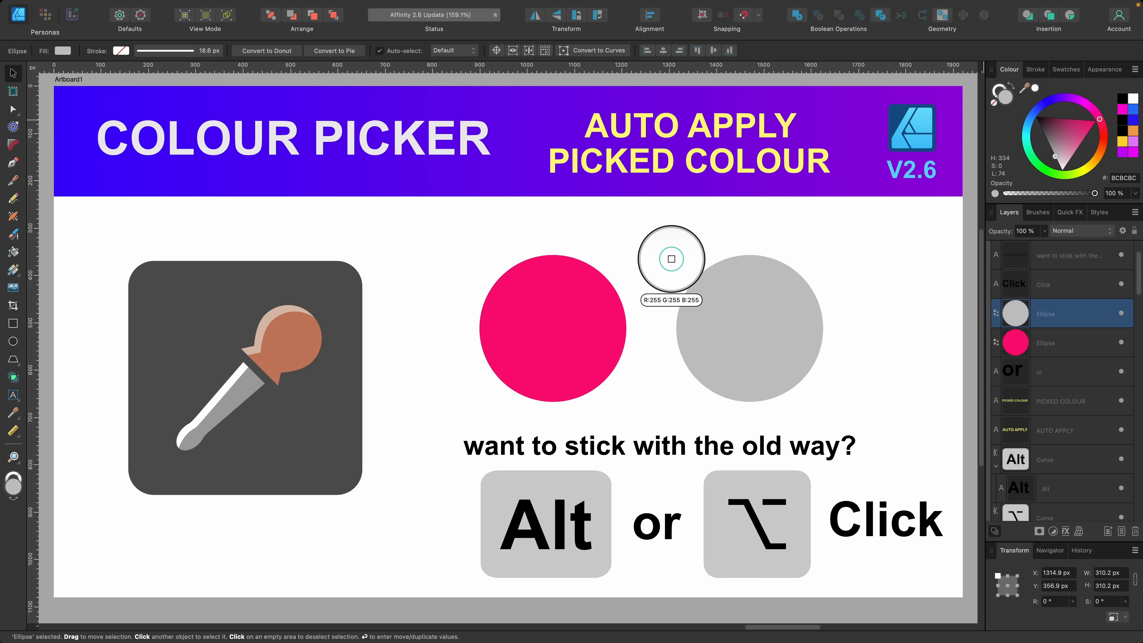
mouse_move(572, 324)
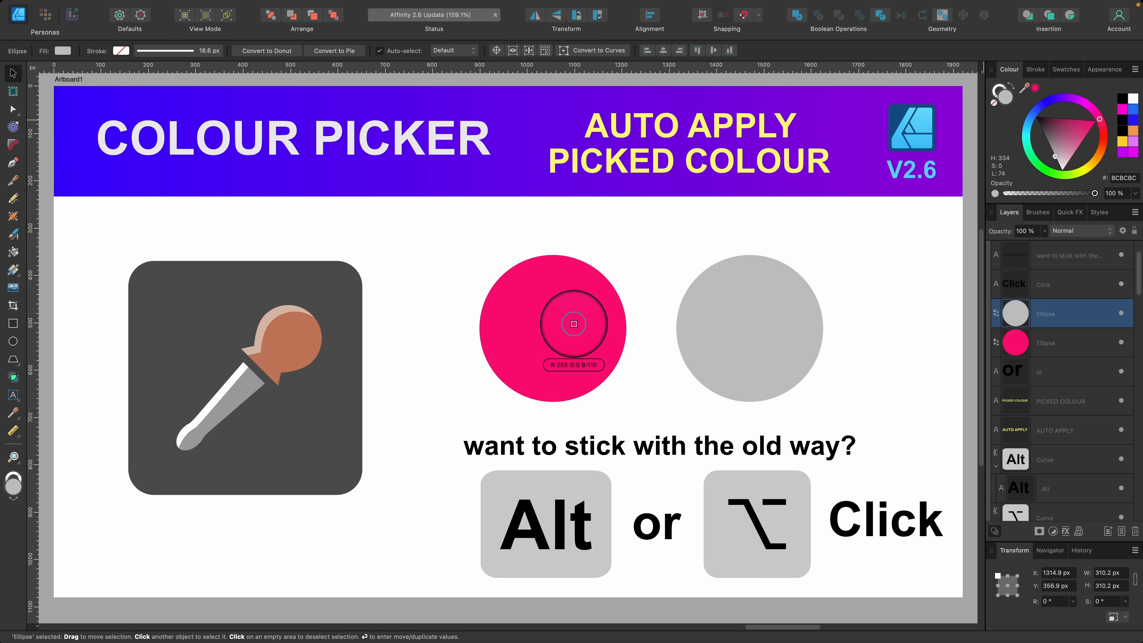
left_click(748, 328)
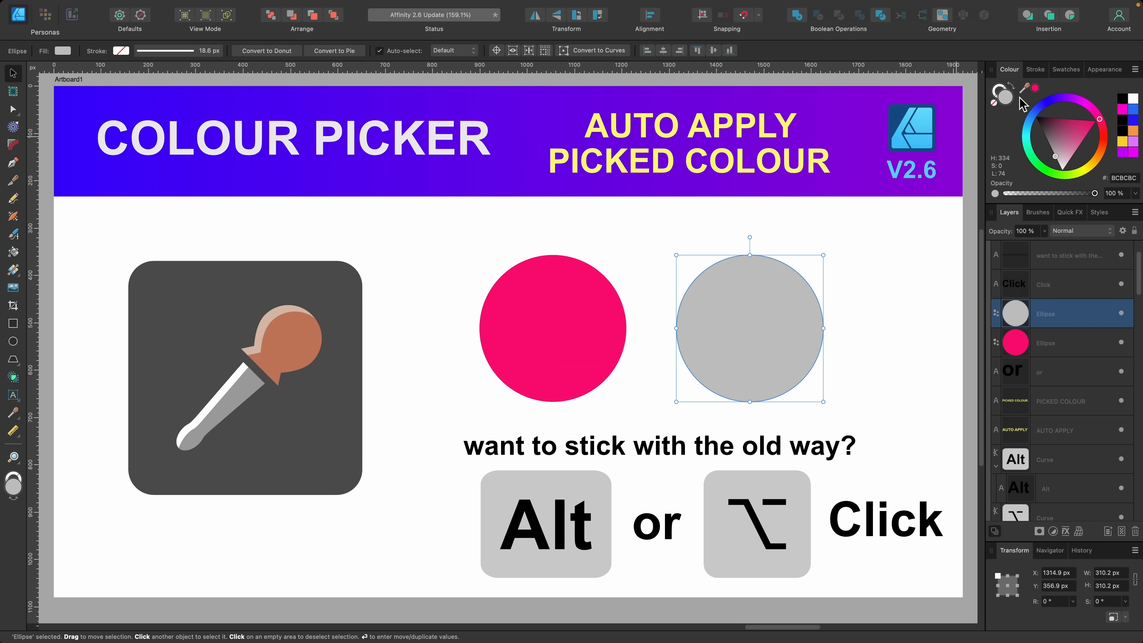
left_click(1035, 94)
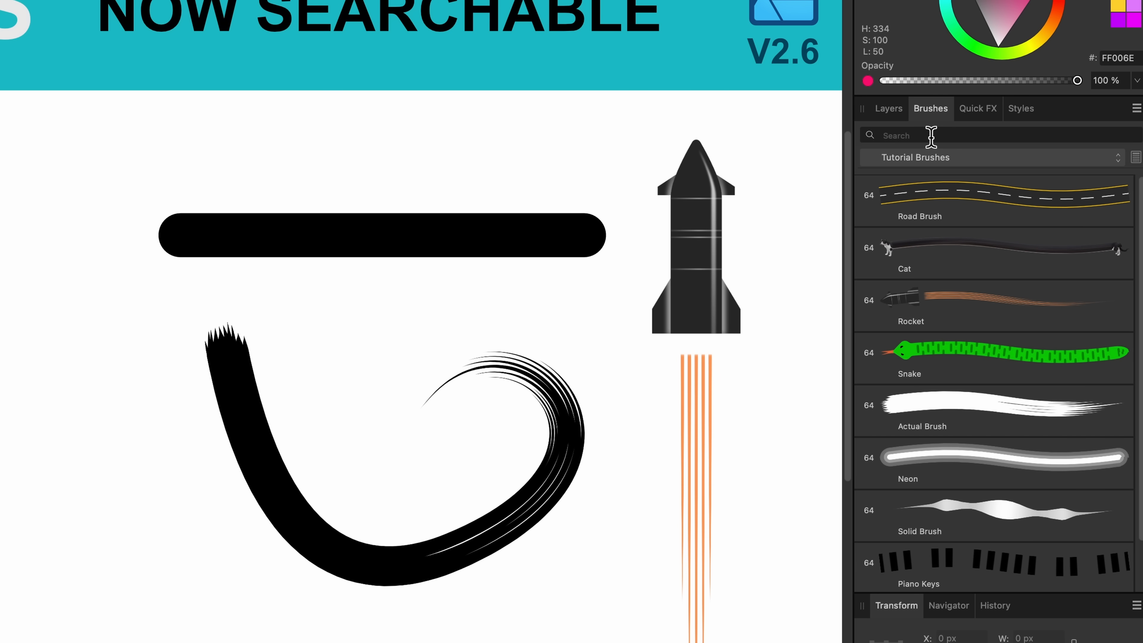
Search the Tutorial Brushes for 'snake', clear it via the canvas stroke, then search for 'cat'
type("snake")
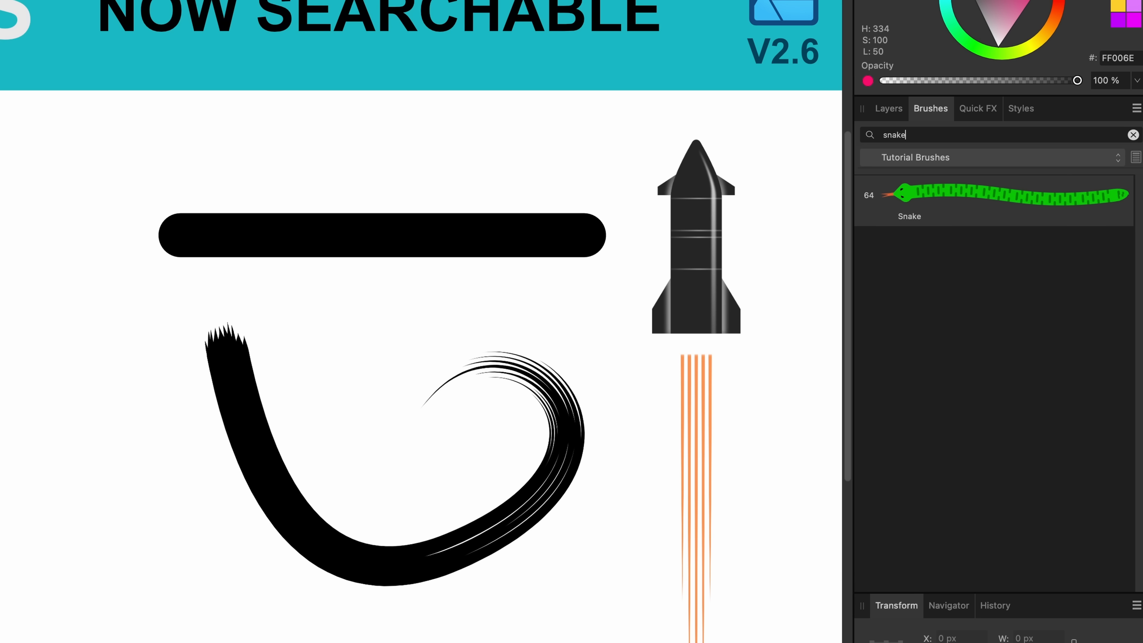
mouse_move(1014, 228)
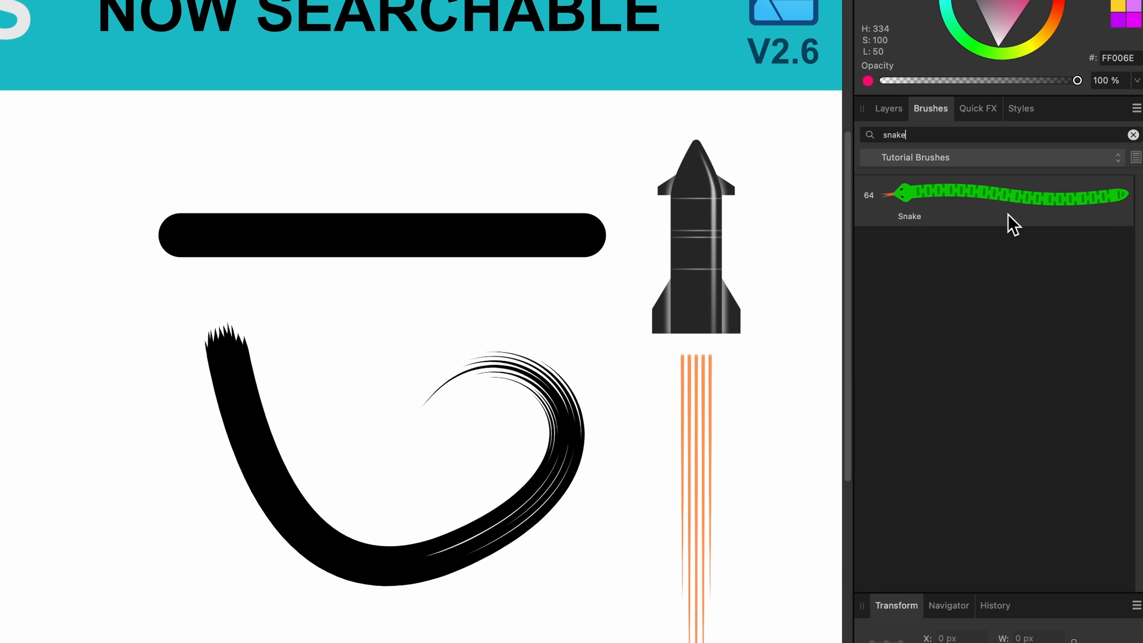
triple_click(893, 135)
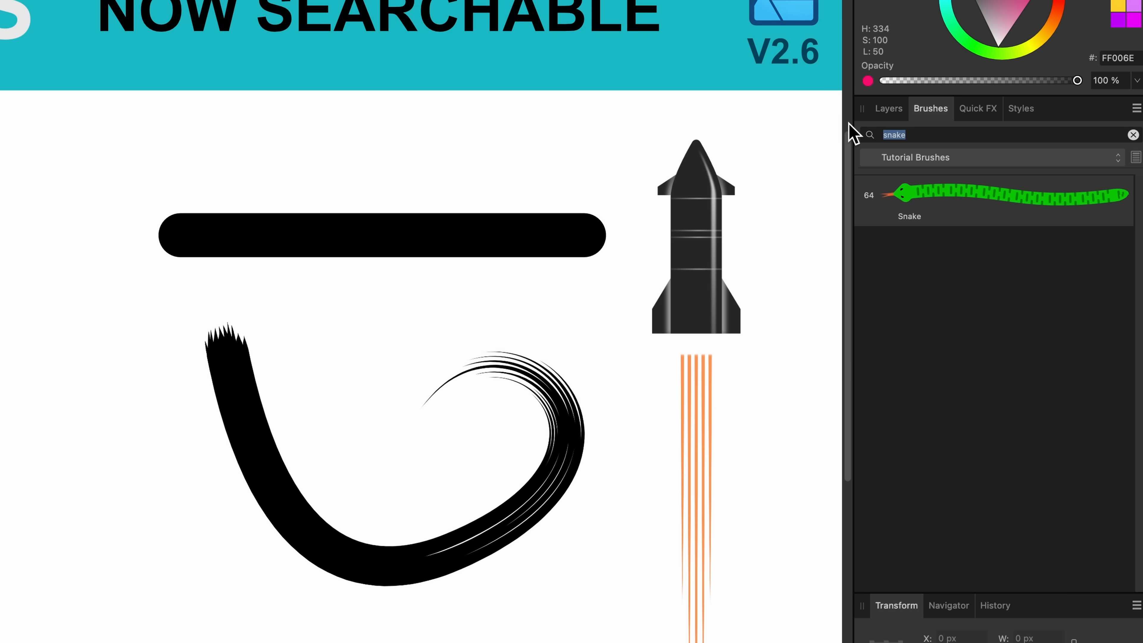
left_click(1132, 135)
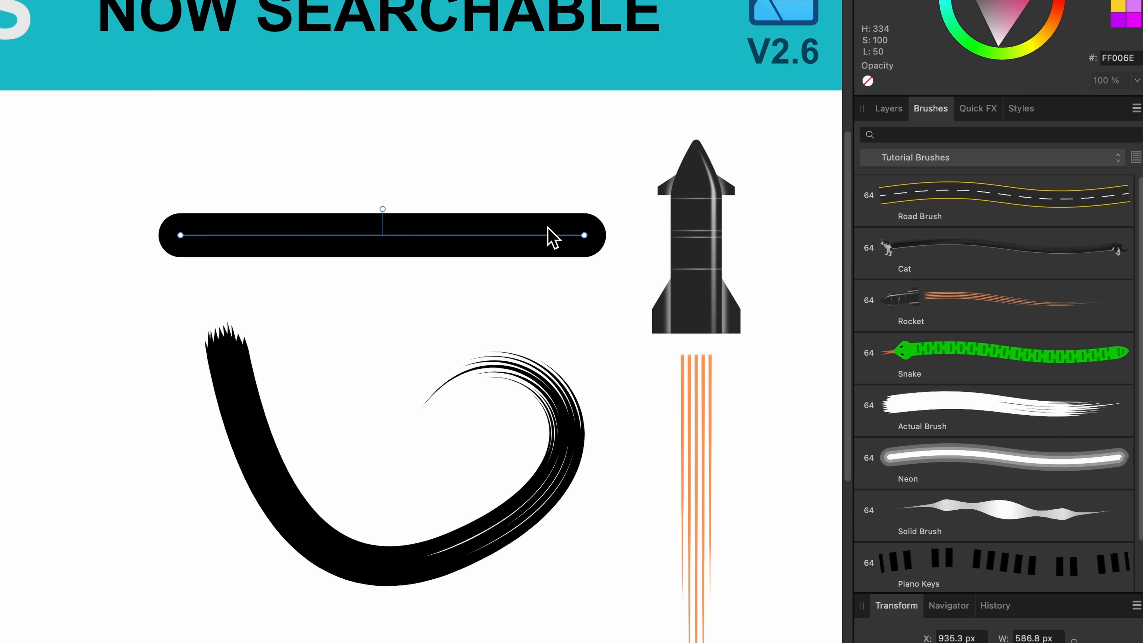
mouse_move(461, 234)
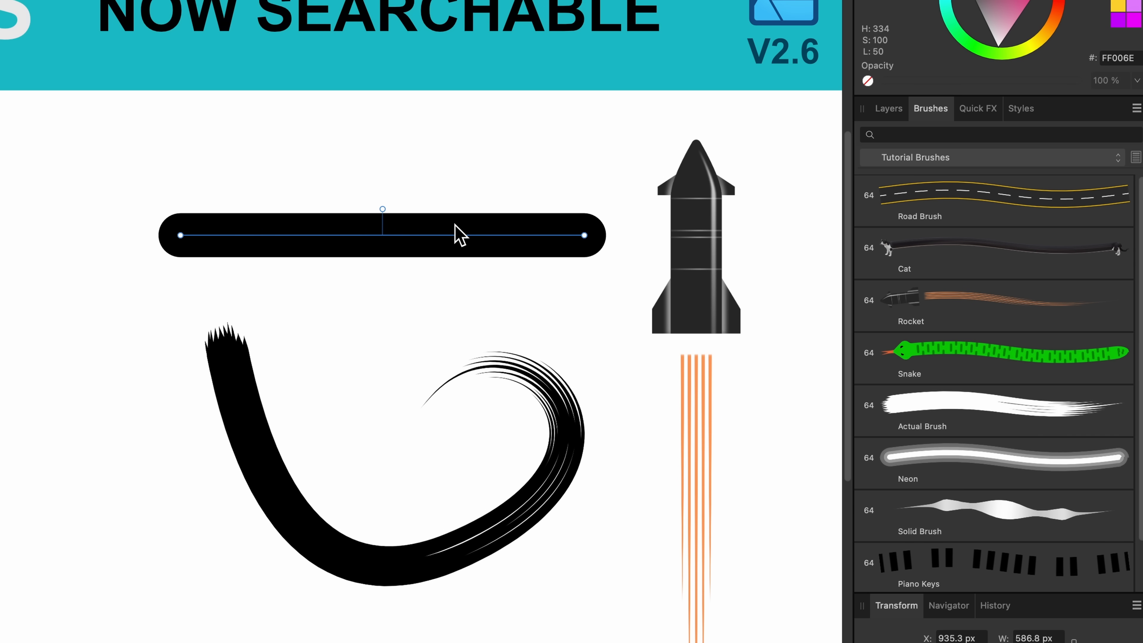
mouse_move(531, 222)
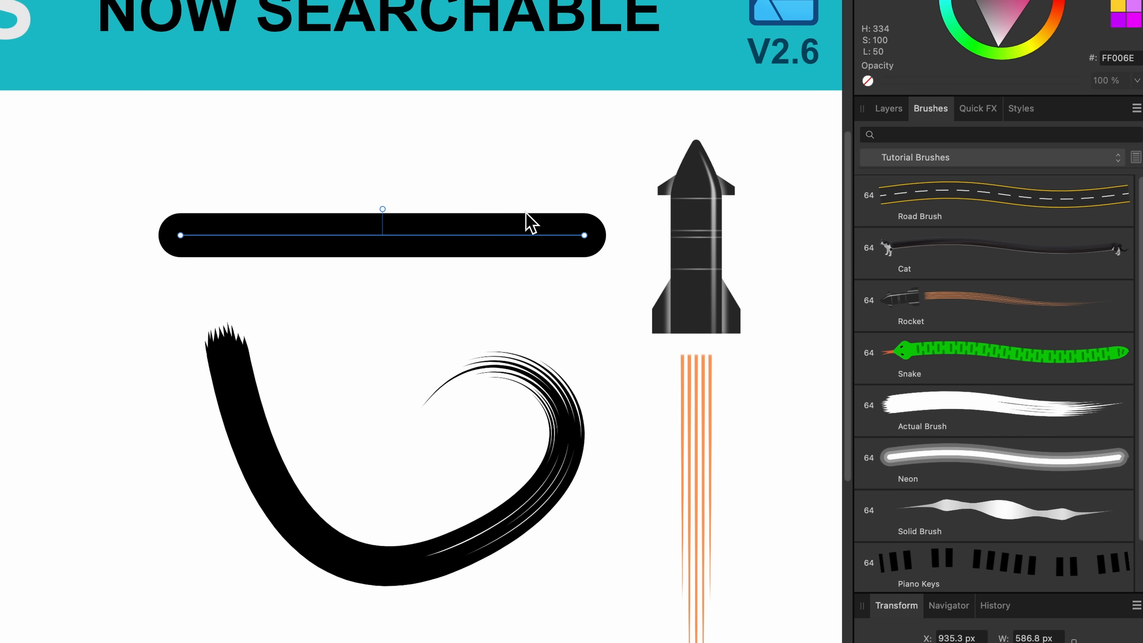
scroll("down", 3)
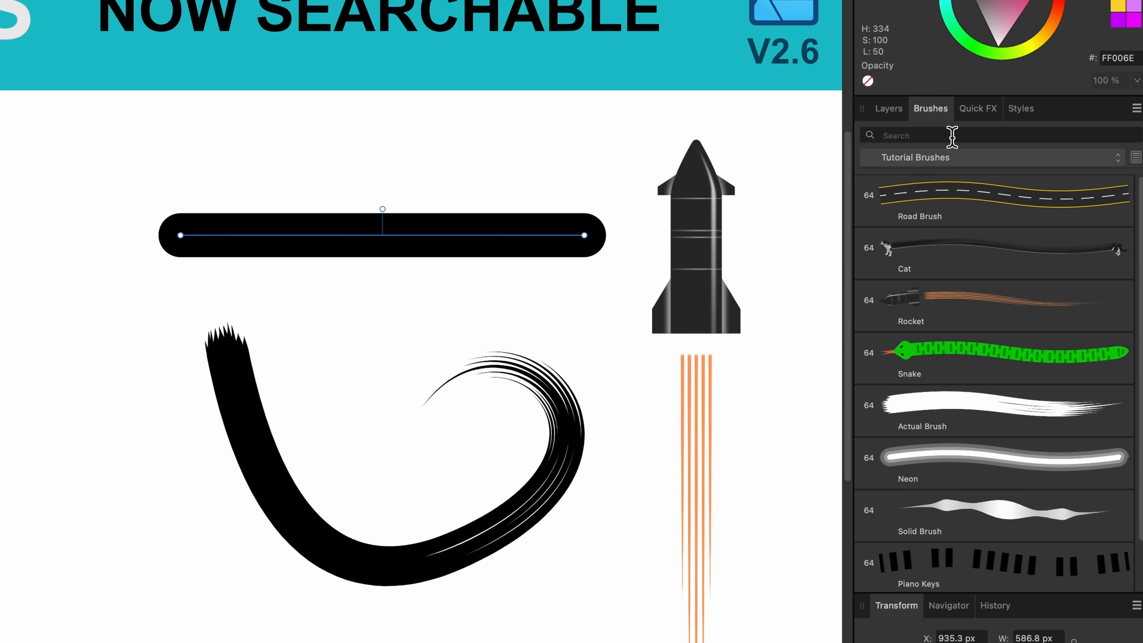
type("cat")
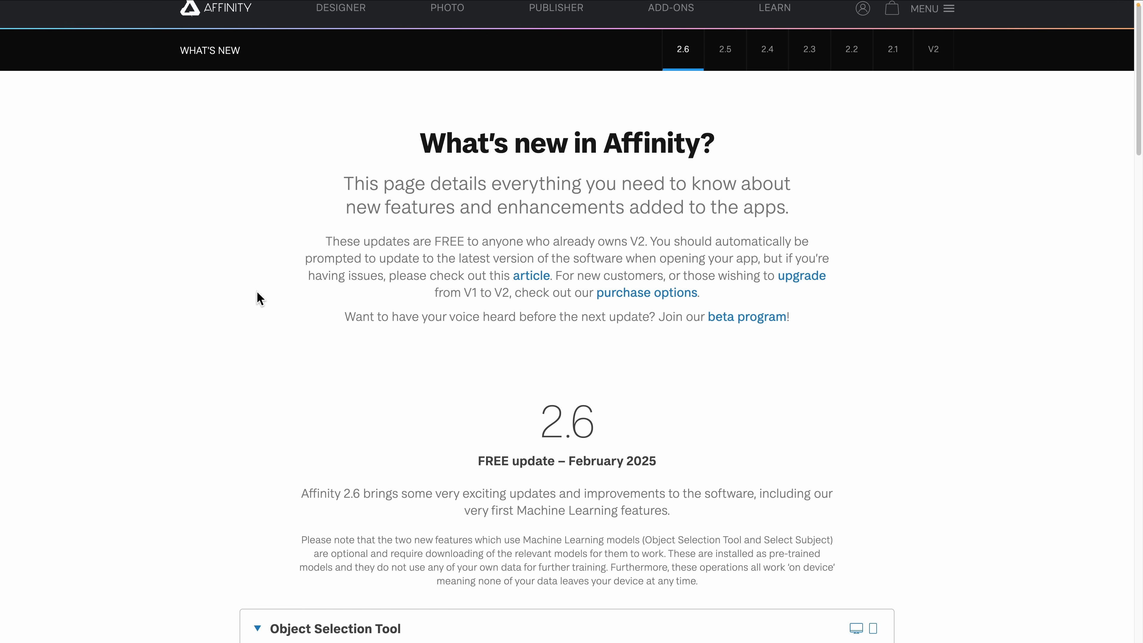
scroll("down", 3)
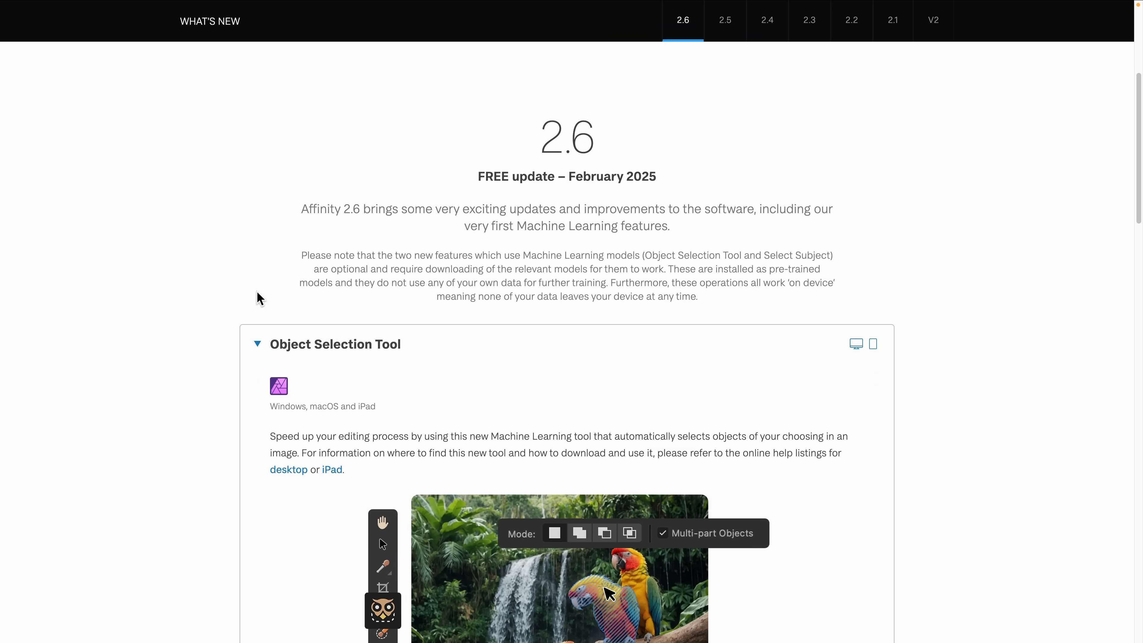
scroll("down", 3)
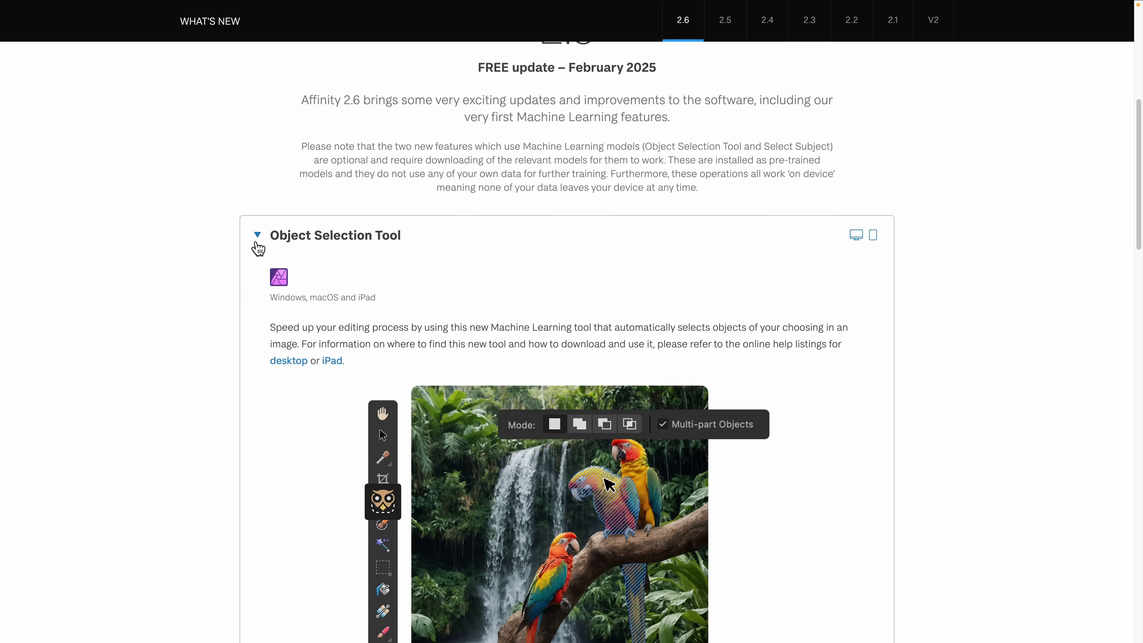
scroll("down", 3)
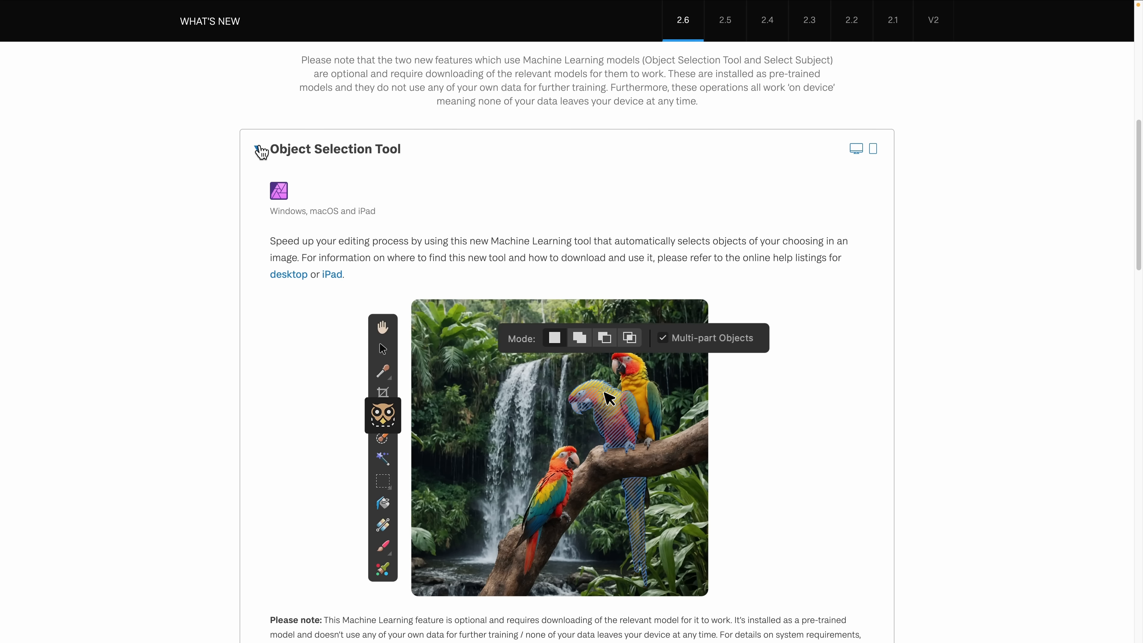
scroll("down", 3)
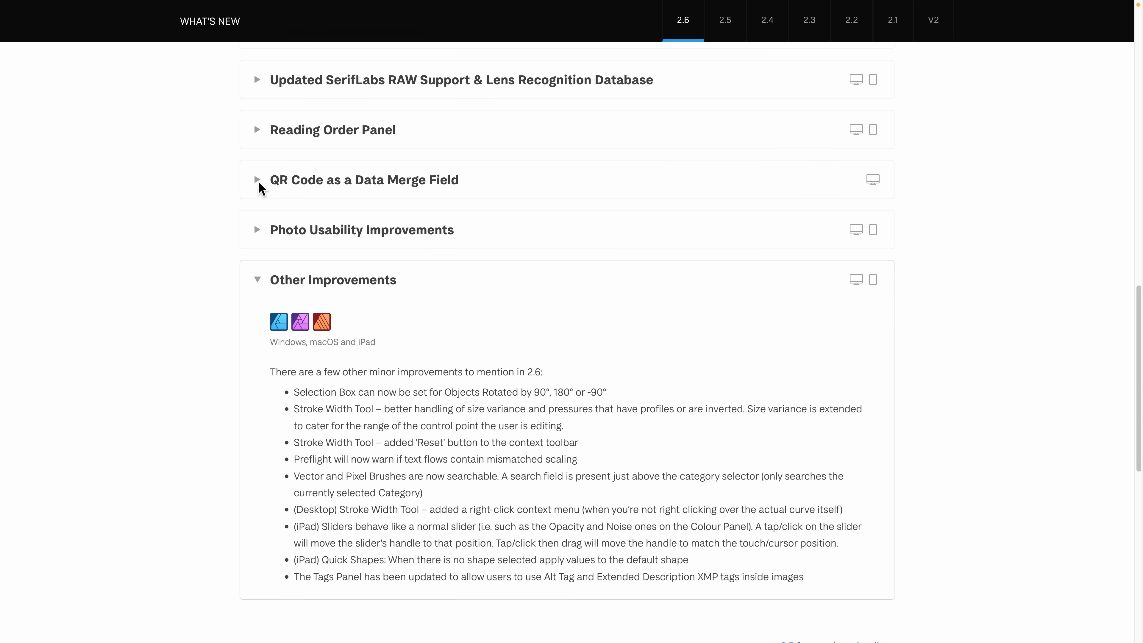
scroll("down", 3)
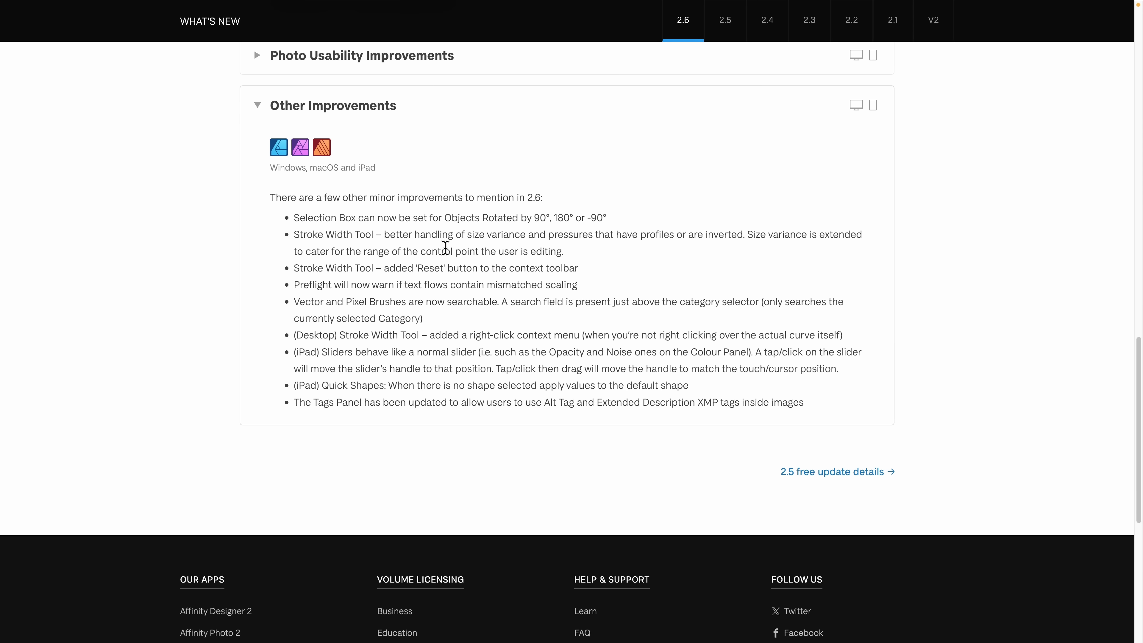
mouse_move(316, 263)
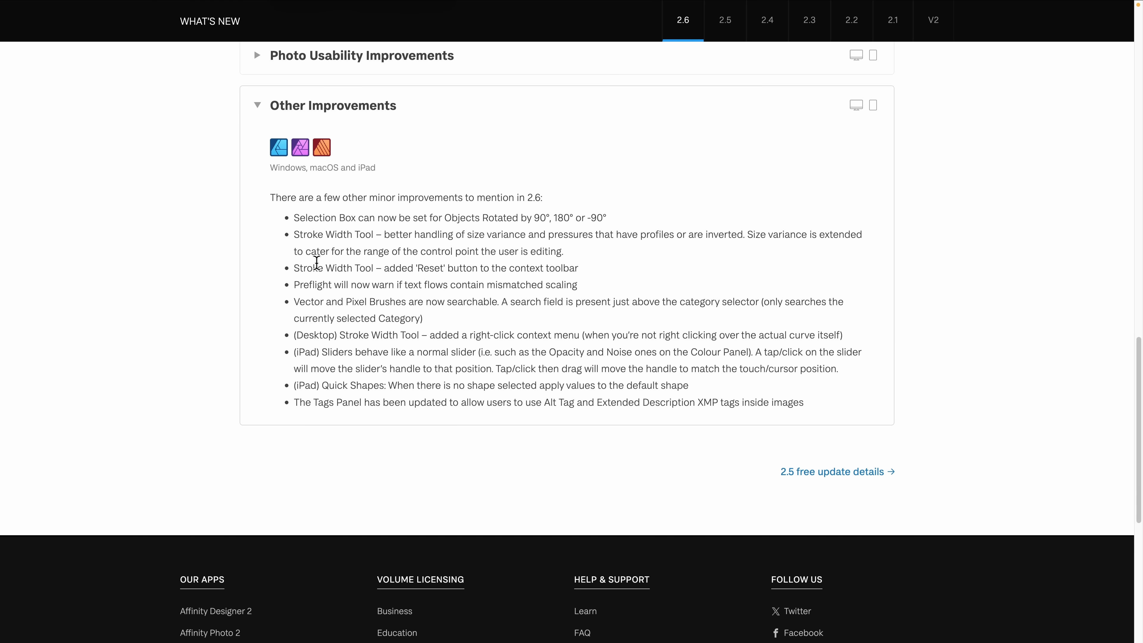
mouse_move(370, 232)
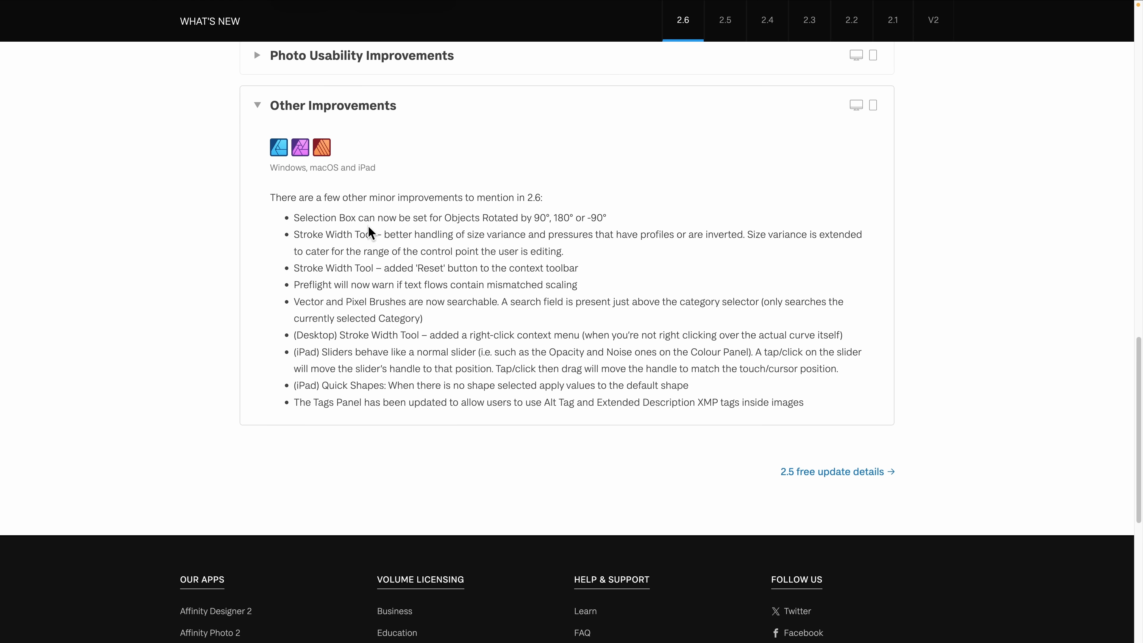
scroll("up", 3)
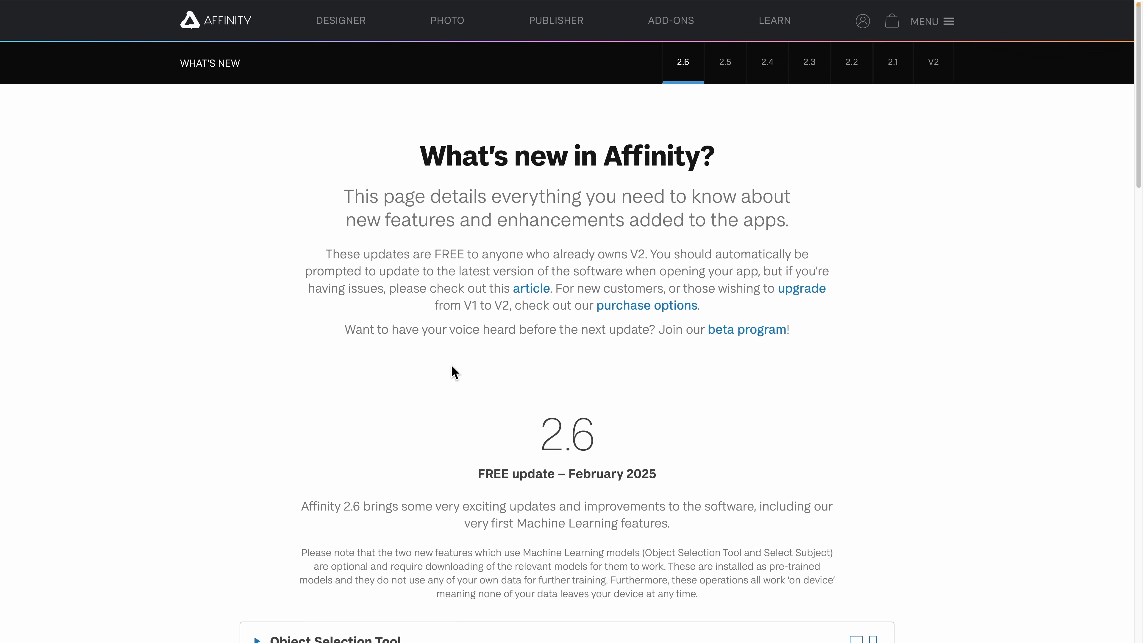